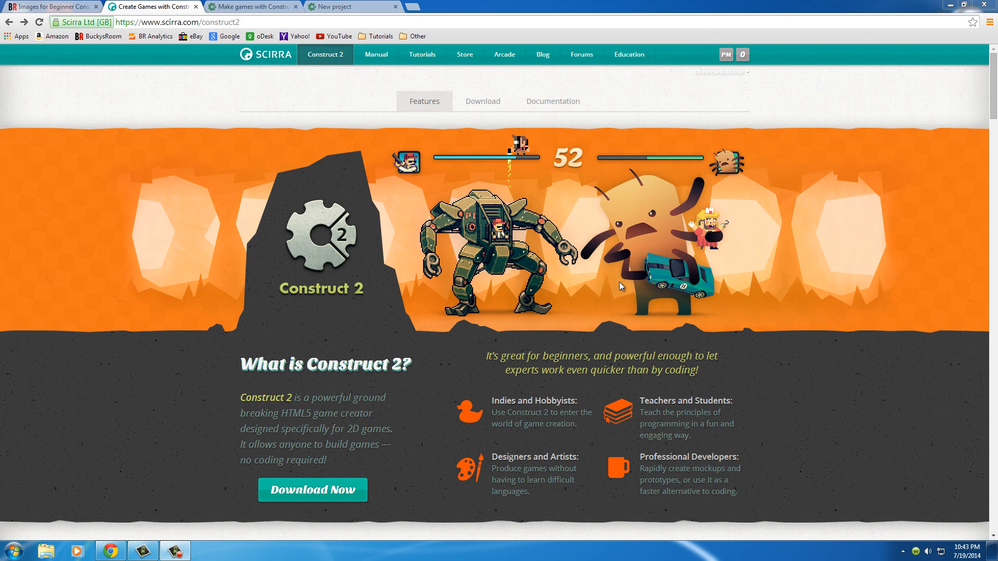
mouse_move(604, 285)
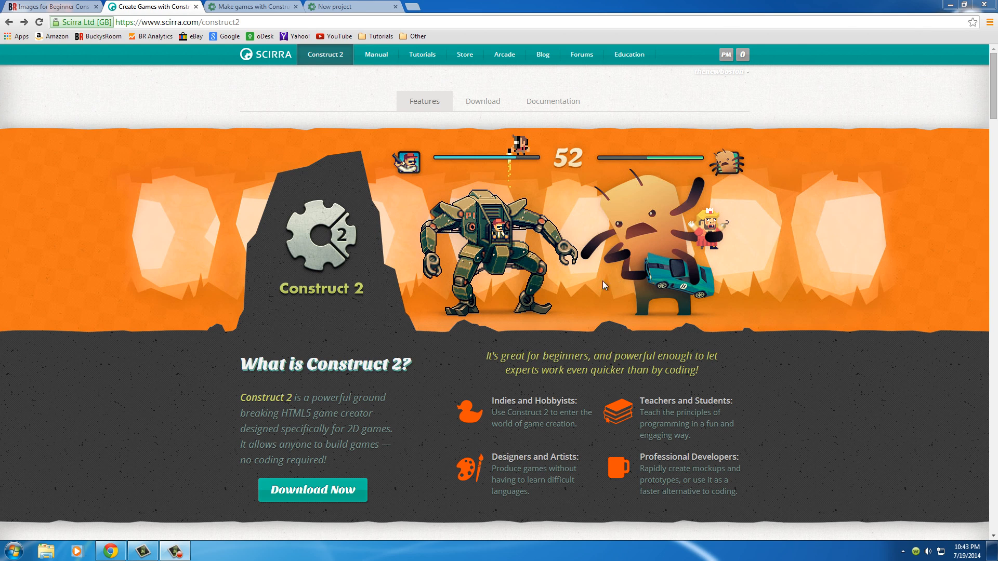
mouse_move(402, 351)
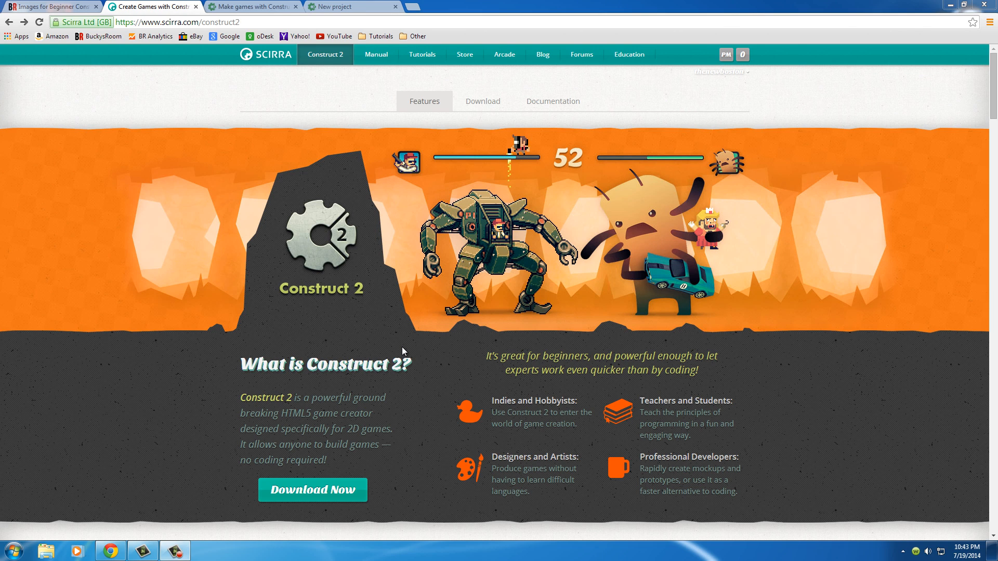
mouse_move(381, 331)
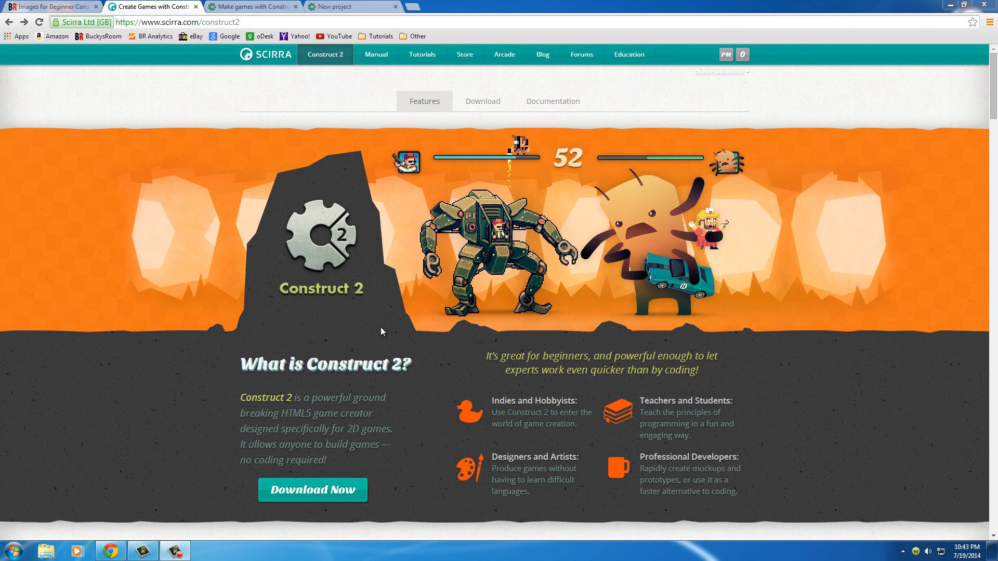
mouse_move(379, 338)
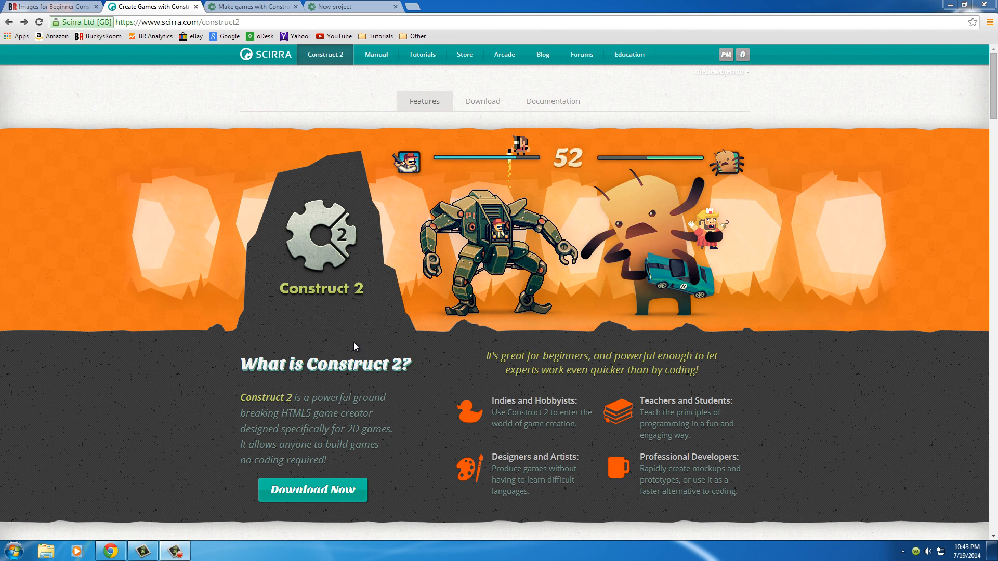
mouse_move(350, 383)
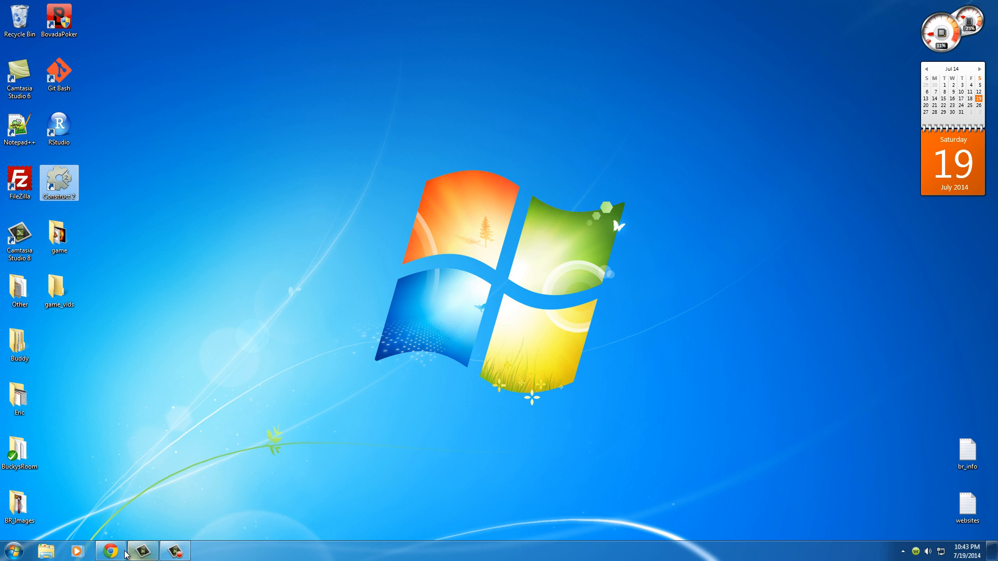
Step: Restore the Chrome window showing Scirra's Construct 2 features page
left_click(109, 551)
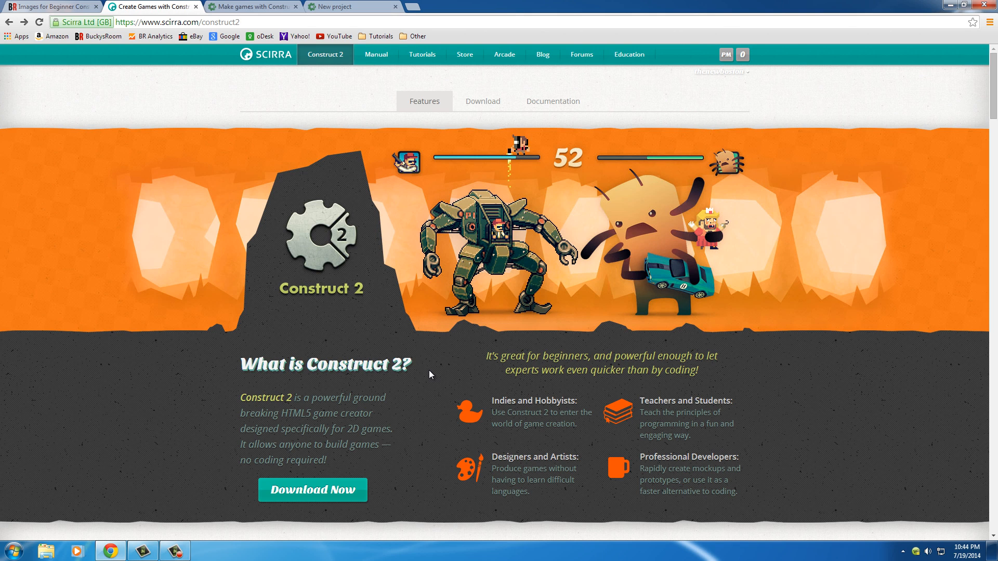
mouse_move(278, 242)
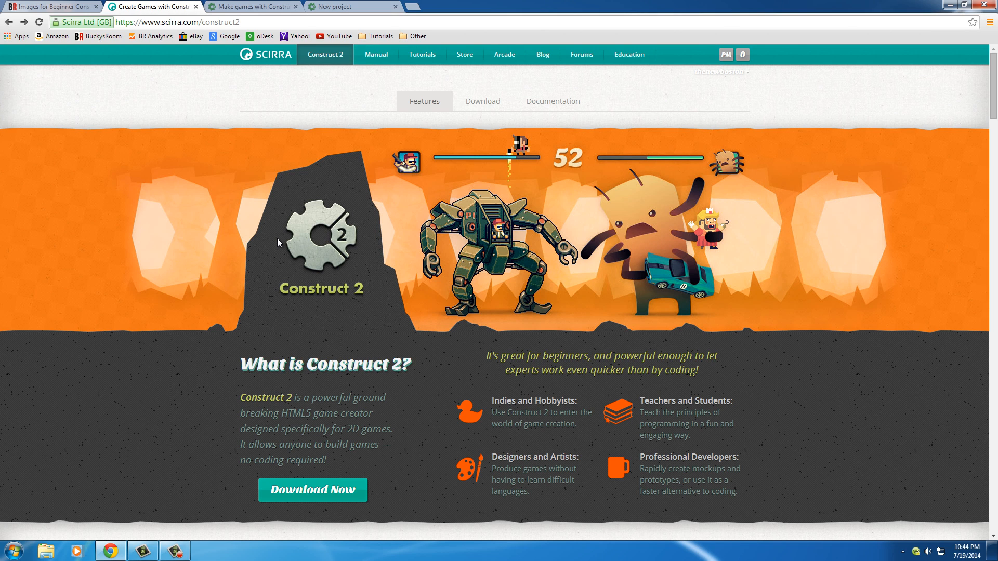
mouse_move(320, 235)
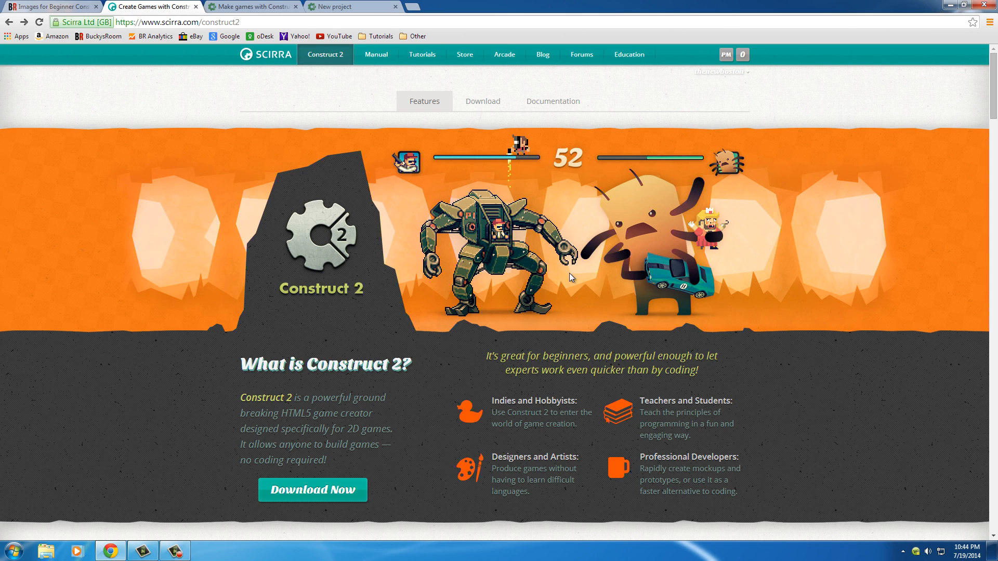
mouse_move(324, 245)
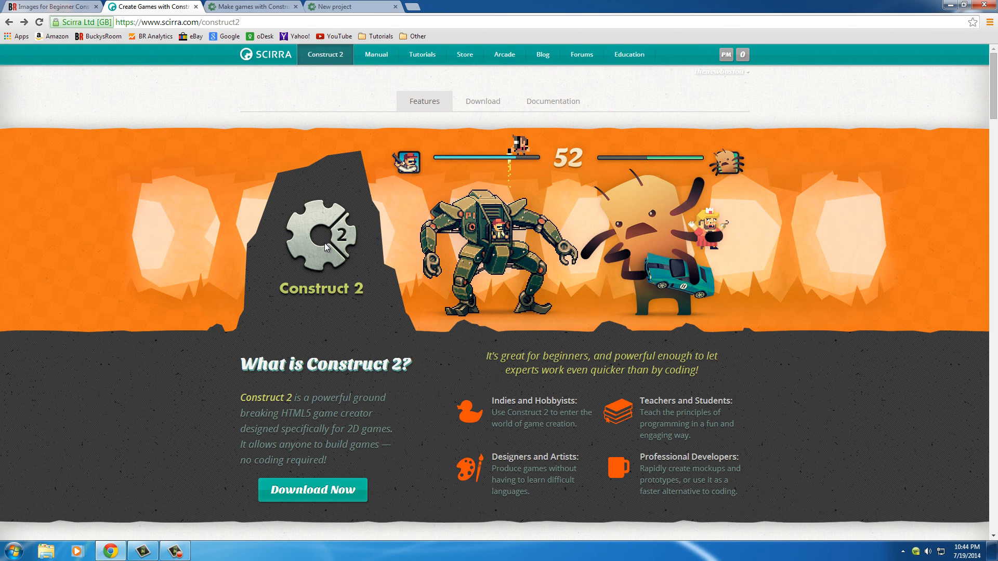
mouse_move(330, 244)
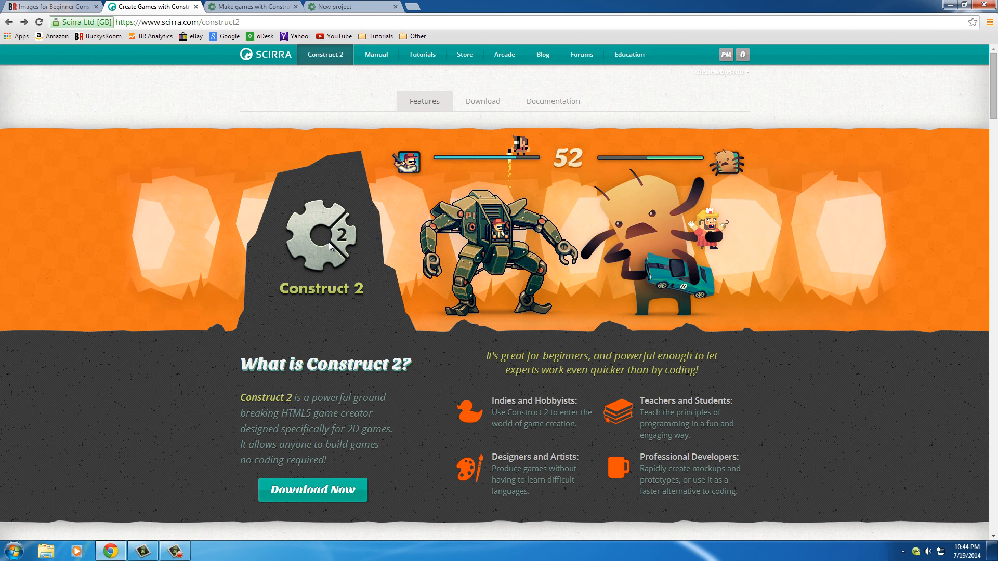
Step: Review the Construct 2 license editions, highlight the over-$5000 revenue note, then minimize Chrome
left_click(259, 6)
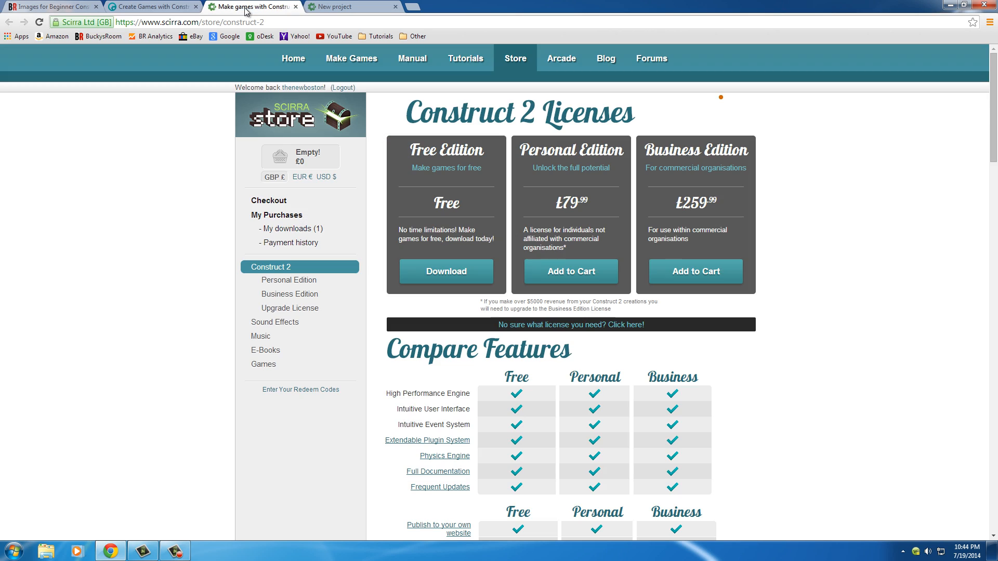
mouse_move(496, 194)
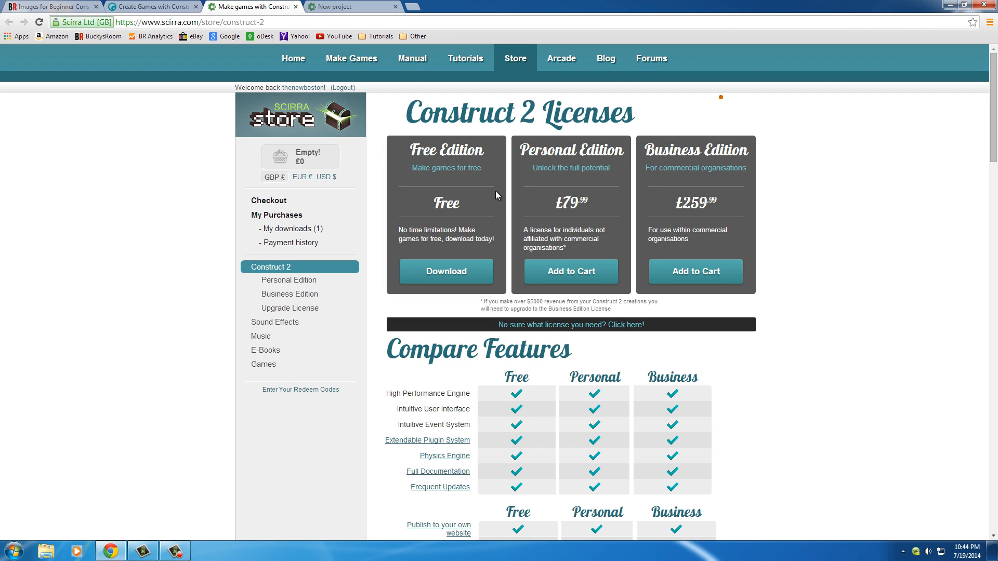
mouse_move(465, 263)
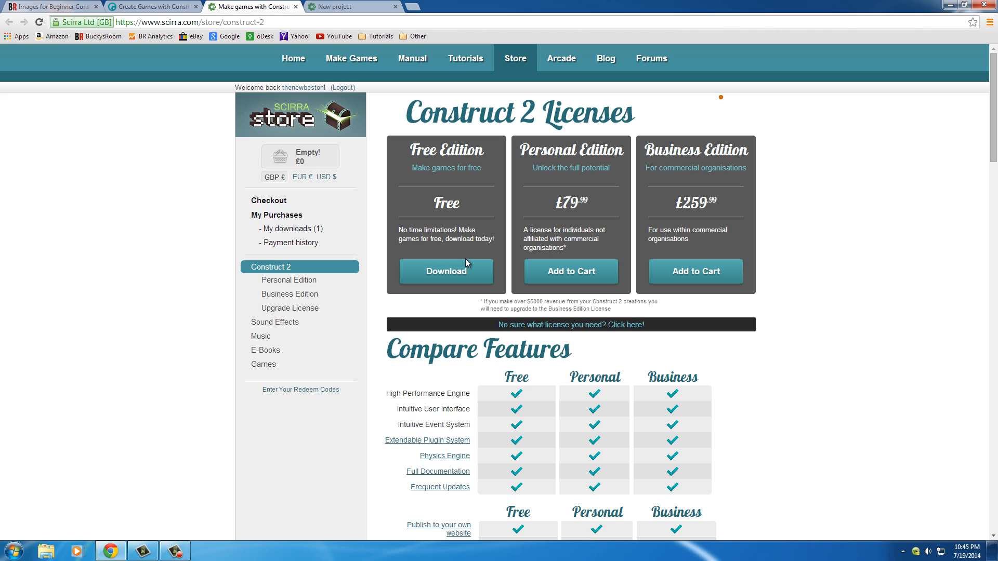
mouse_move(463, 220)
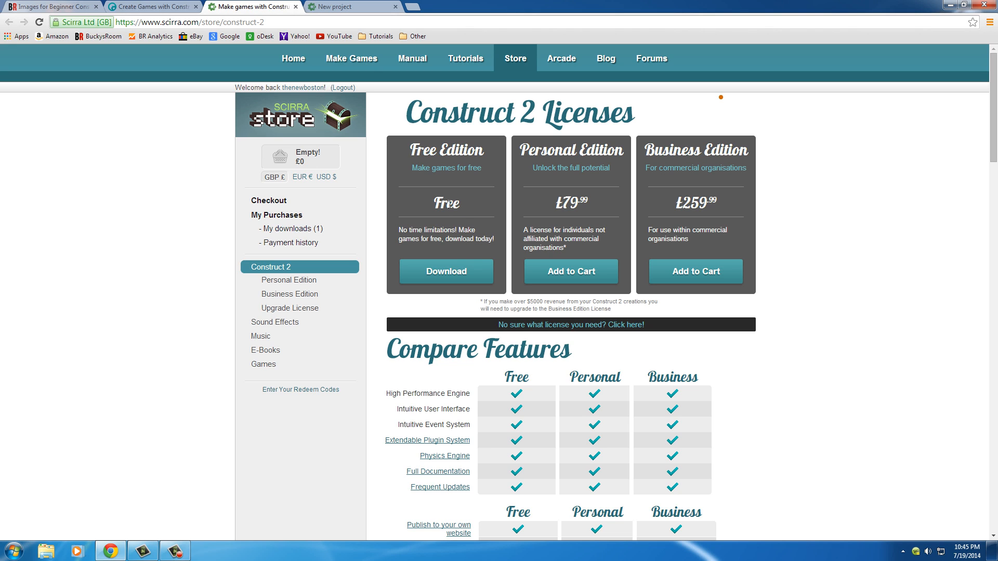
mouse_move(465, 280)
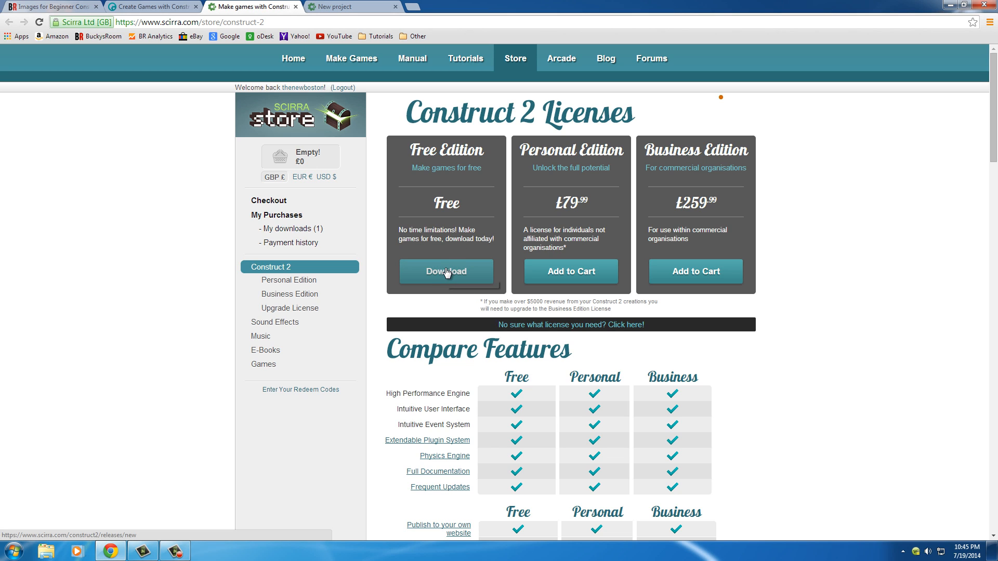
mouse_move(447, 271)
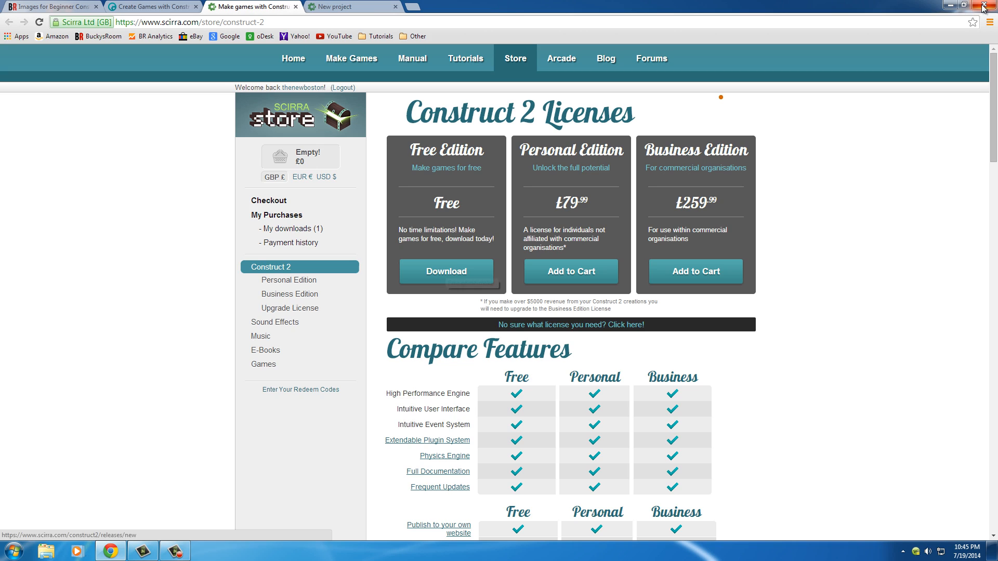
left_click(982, 6)
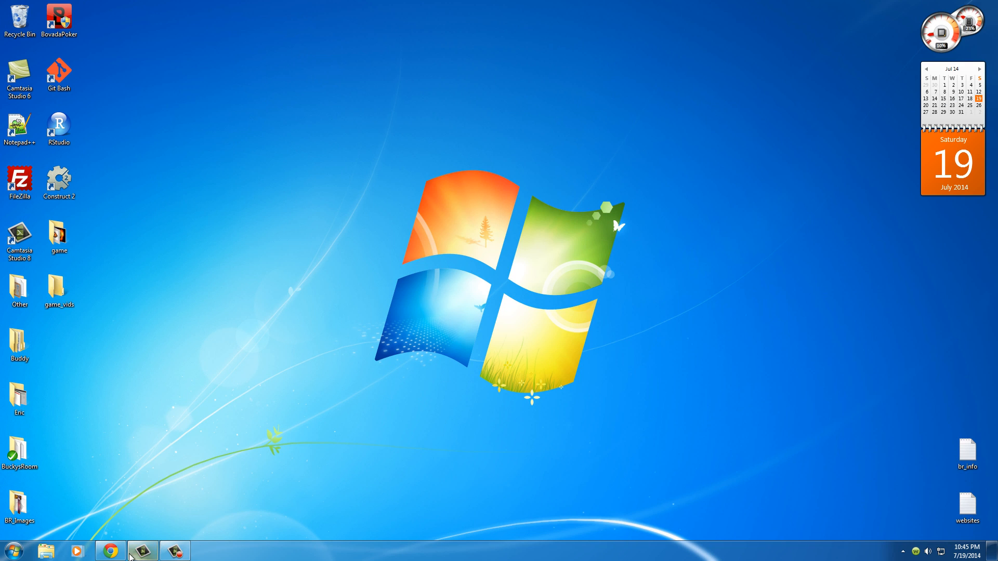
left_click(110, 550)
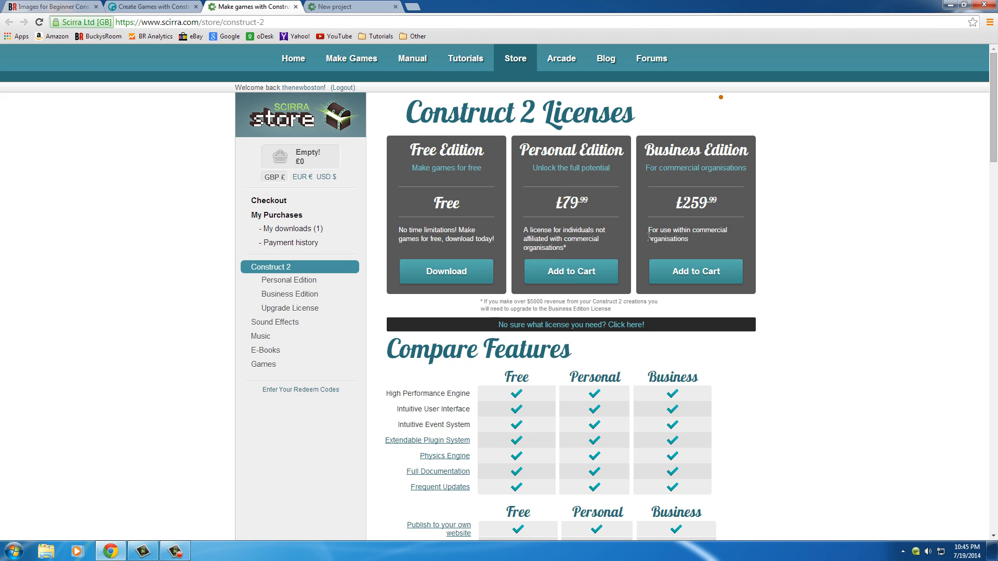
mouse_move(625, 264)
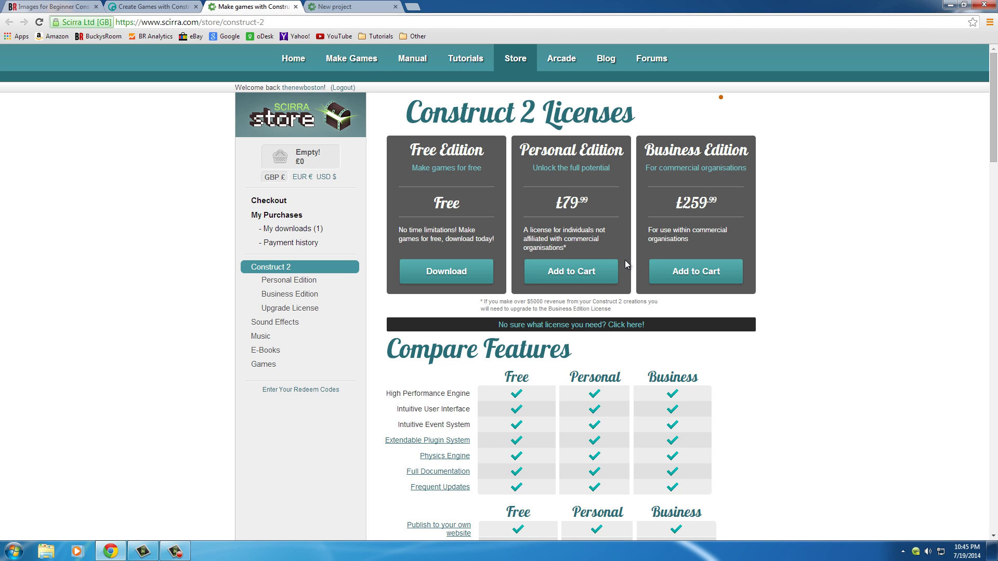
mouse_move(597, 345)
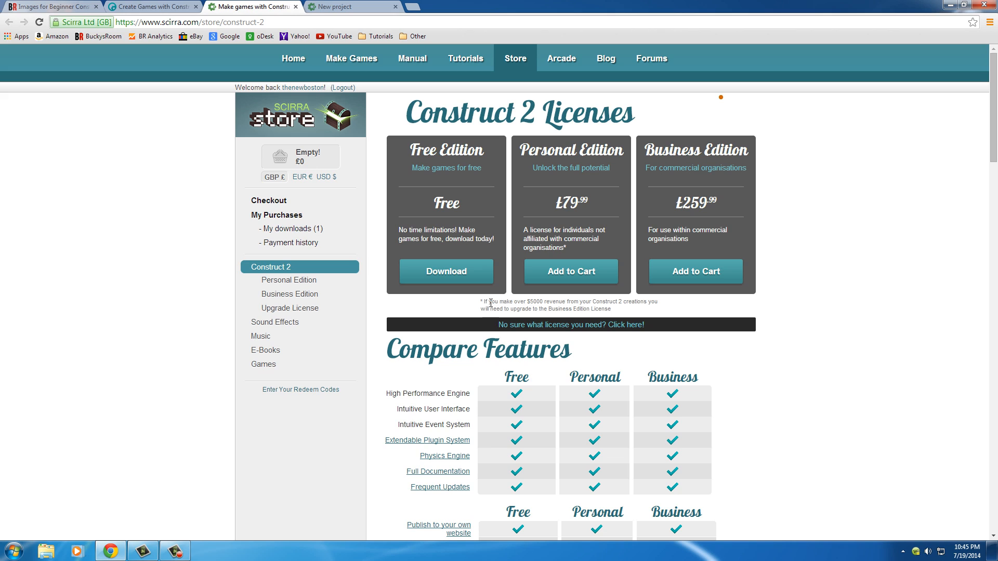
left_click_drag(479, 301, 573, 301)
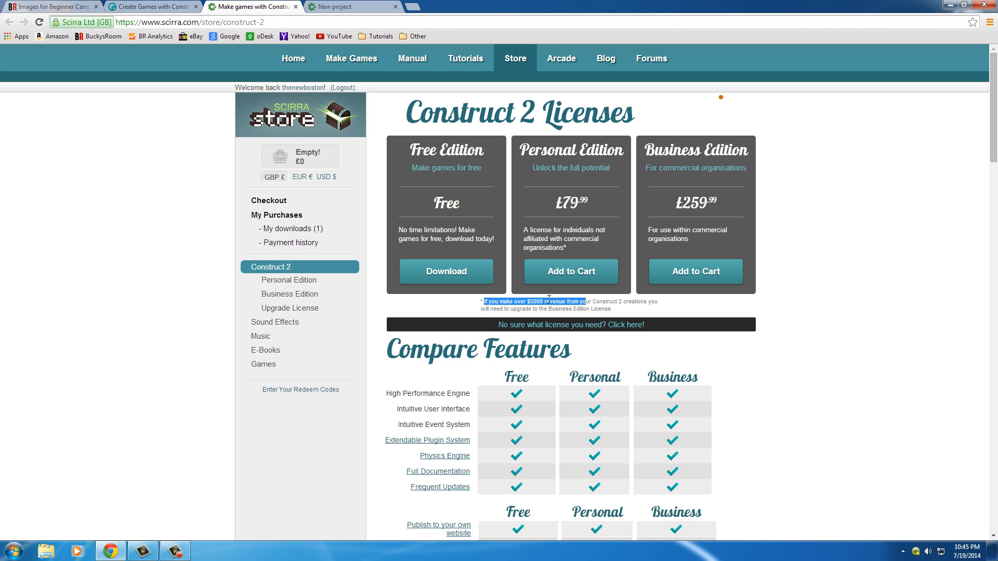
mouse_move(514, 265)
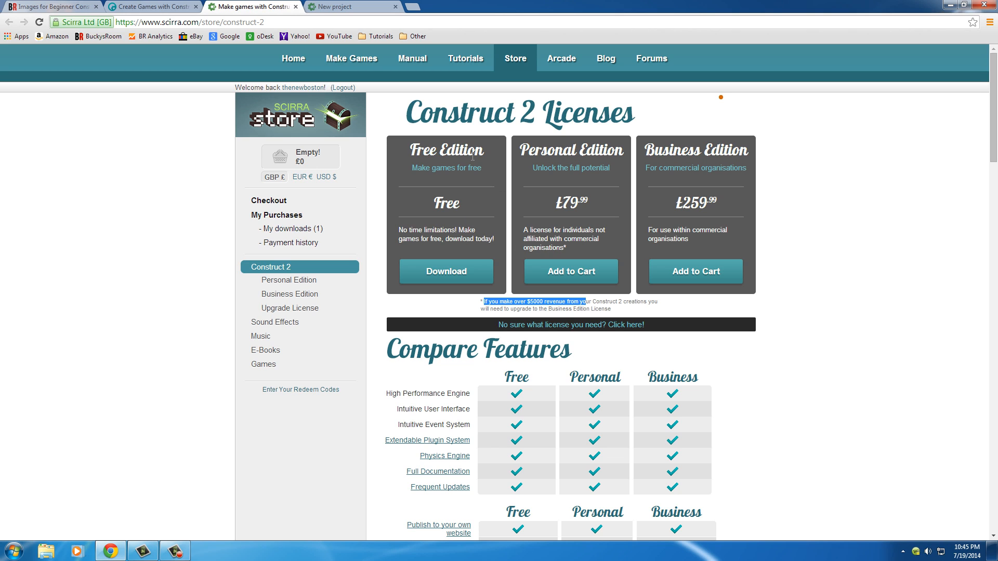
mouse_move(461, 165)
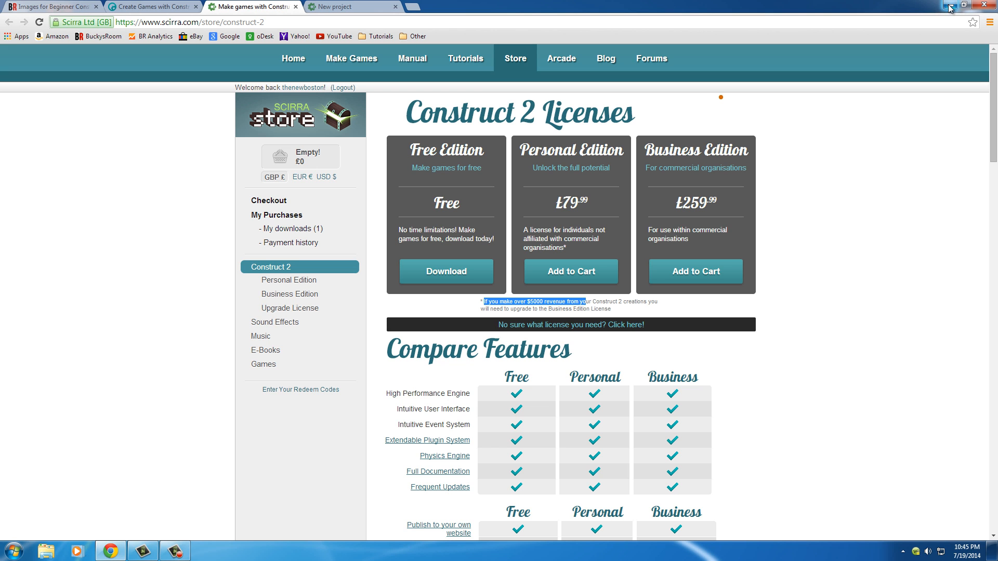
left_click(948, 6)
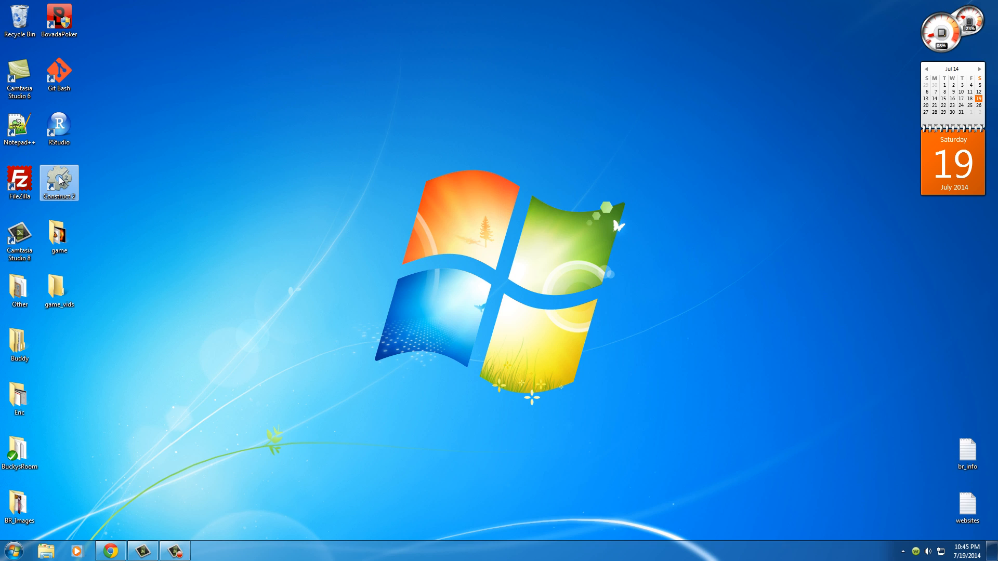
Step: Launch Construct 2 from its desktop shortcut to reach the Start page
double_click(59, 183)
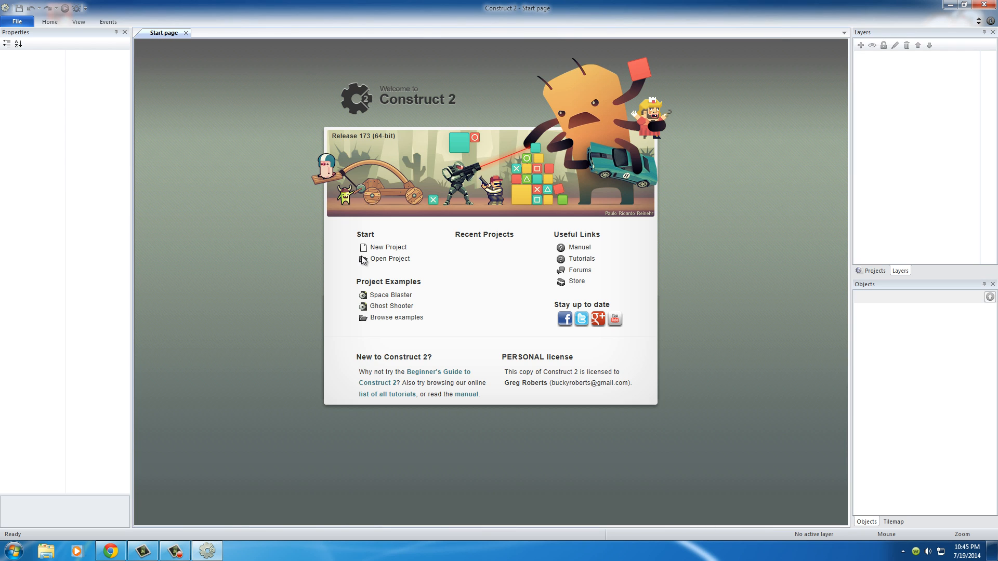
mouse_move(477, 269)
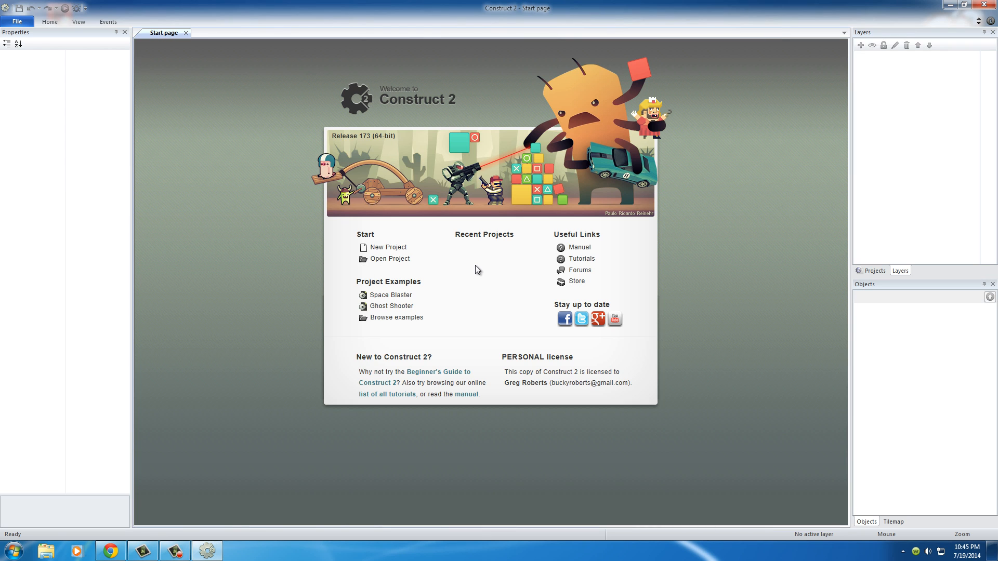
mouse_move(504, 361)
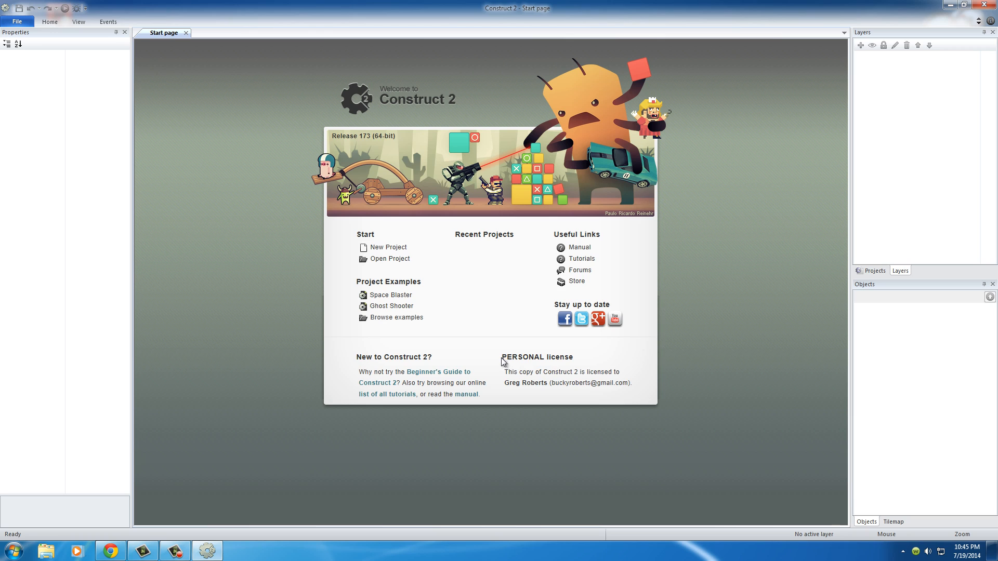
mouse_move(531, 362)
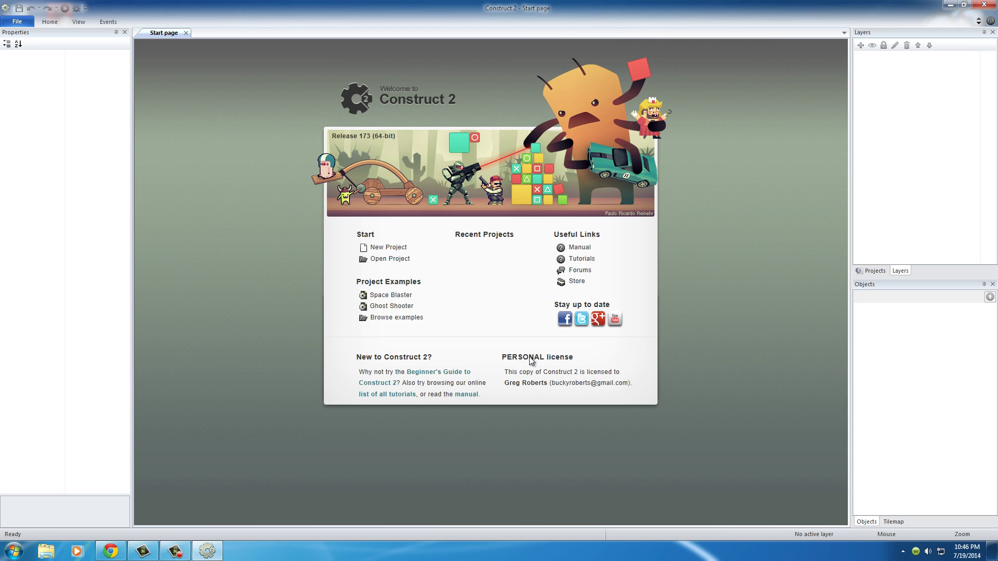
mouse_move(537, 376)
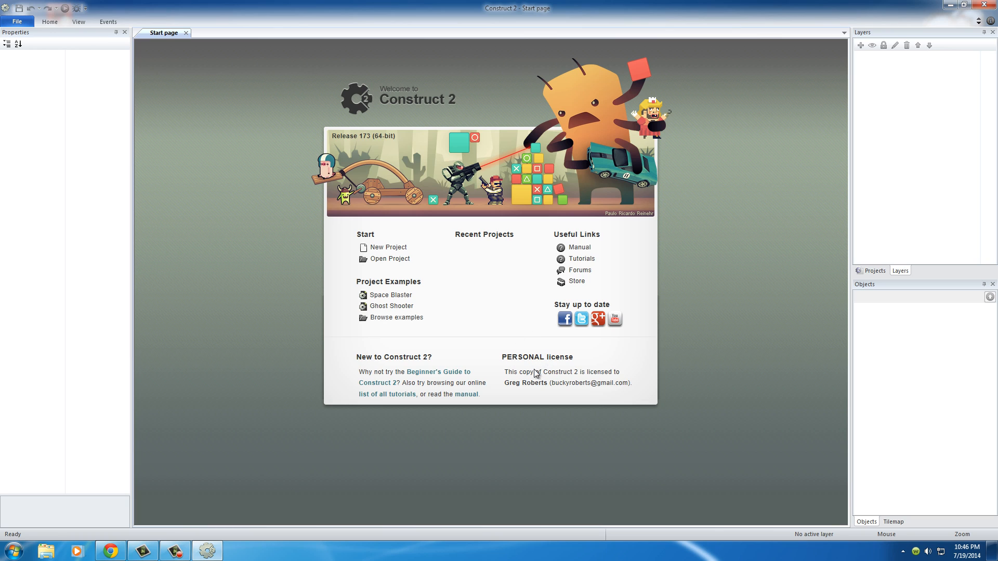
mouse_move(560, 375)
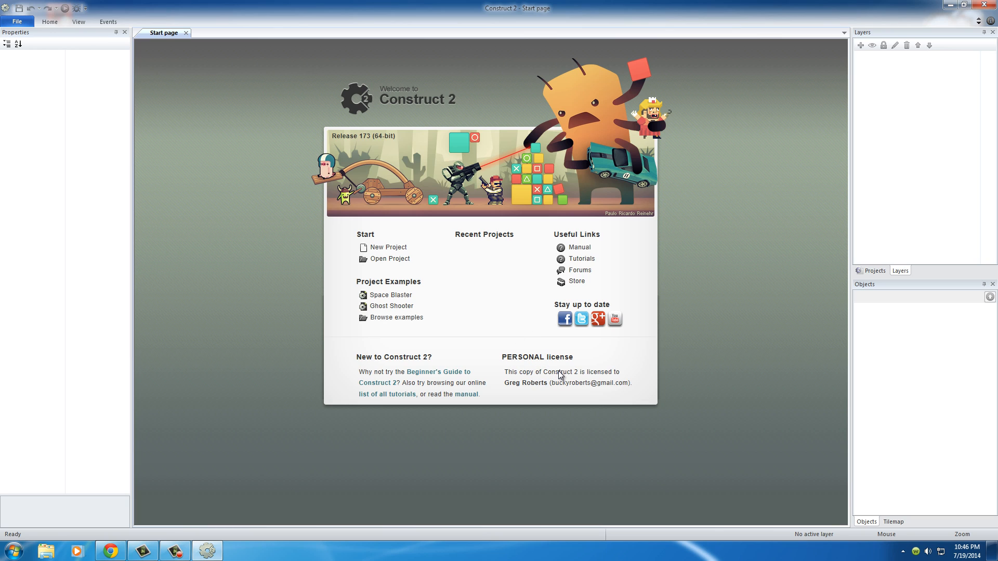
mouse_move(568, 389)
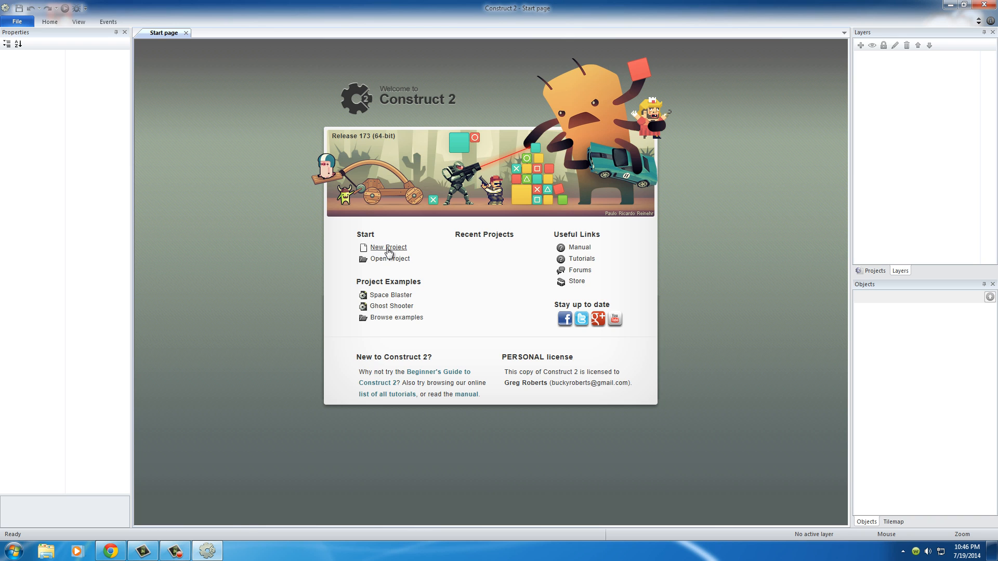
mouse_move(385, 251)
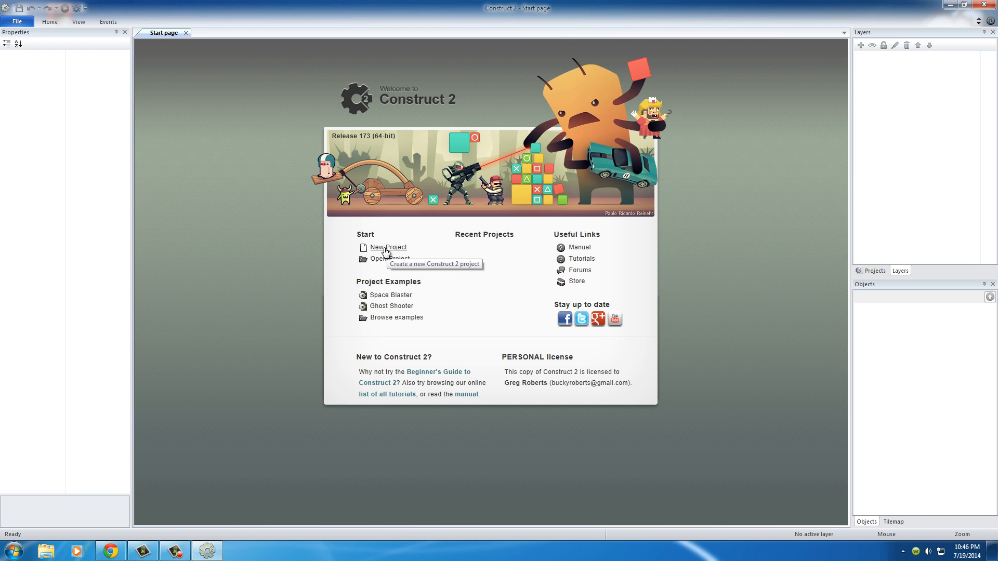
Step: Create a new empty project with Layout 1 and Event sheet 1, then minimize Construct 2
left_click(383, 247)
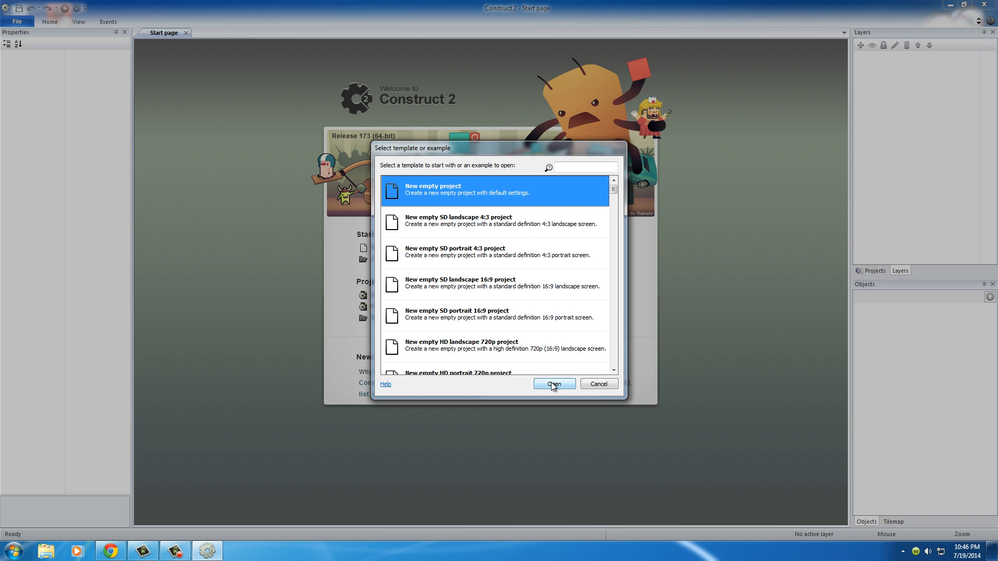
left_click(553, 384)
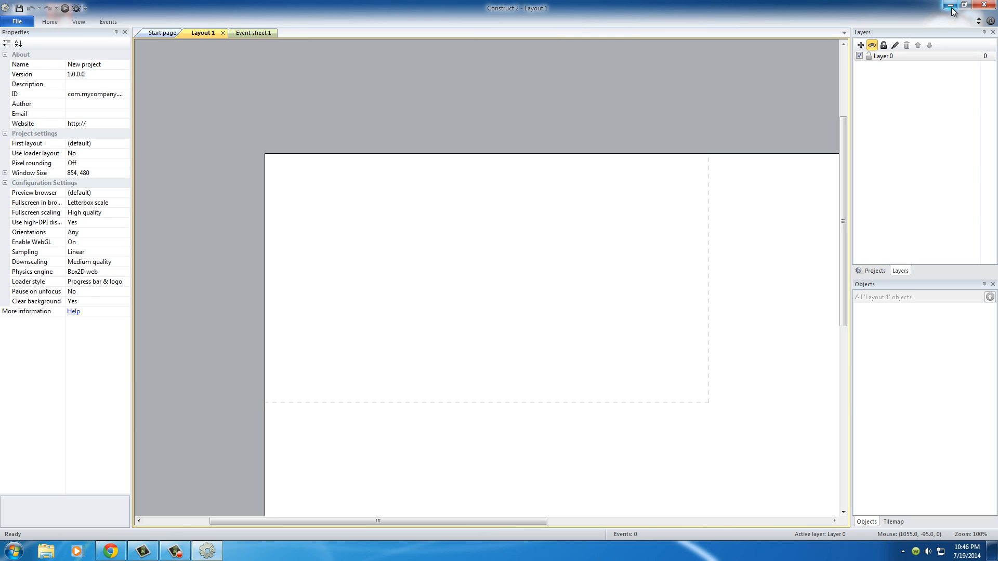
mouse_move(949, 5)
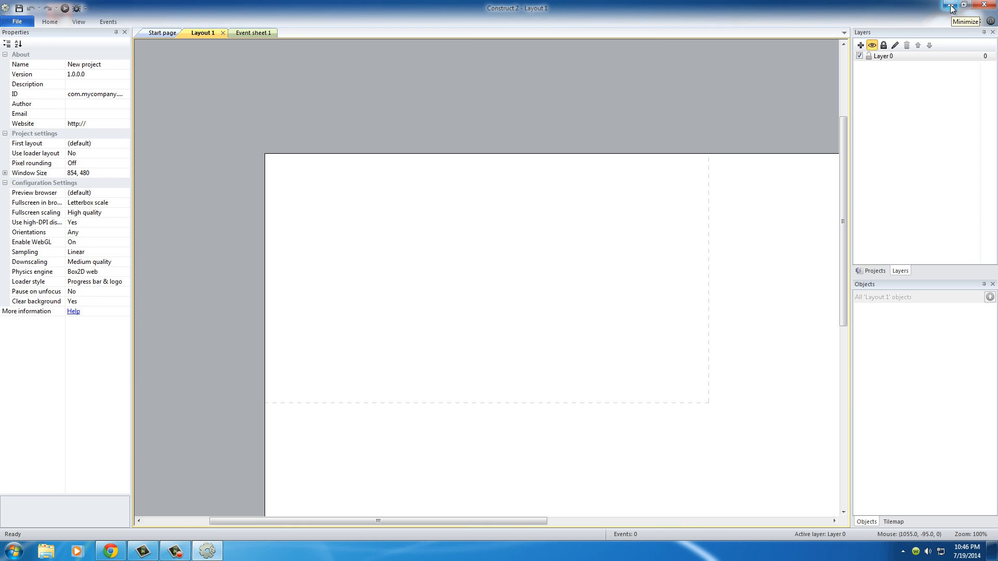
left_click(946, 5)
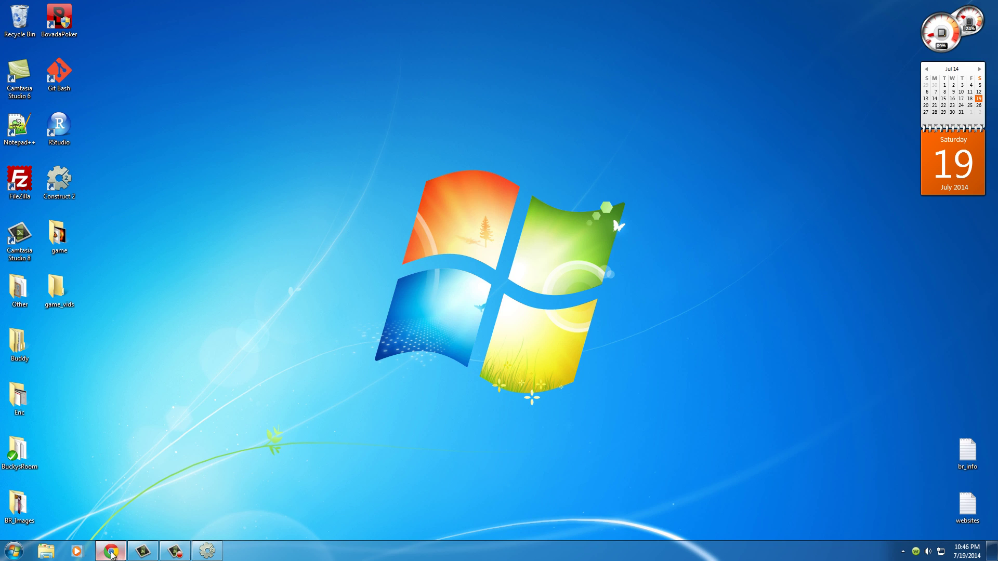
Step: Restart the Ghost Shooter demo, switch to the licenses store tab, and close the demo tab
left_click(108, 548)
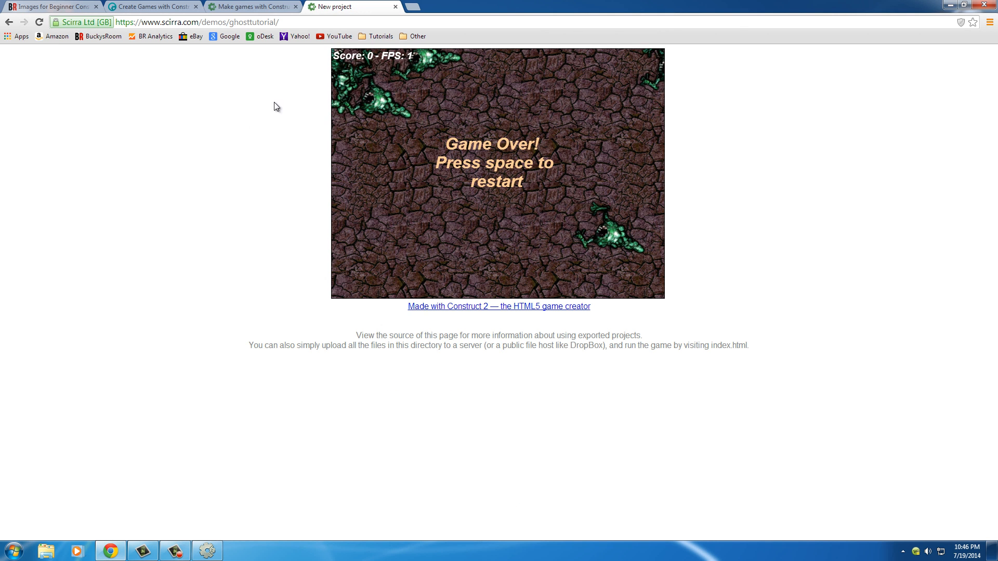
key("space")
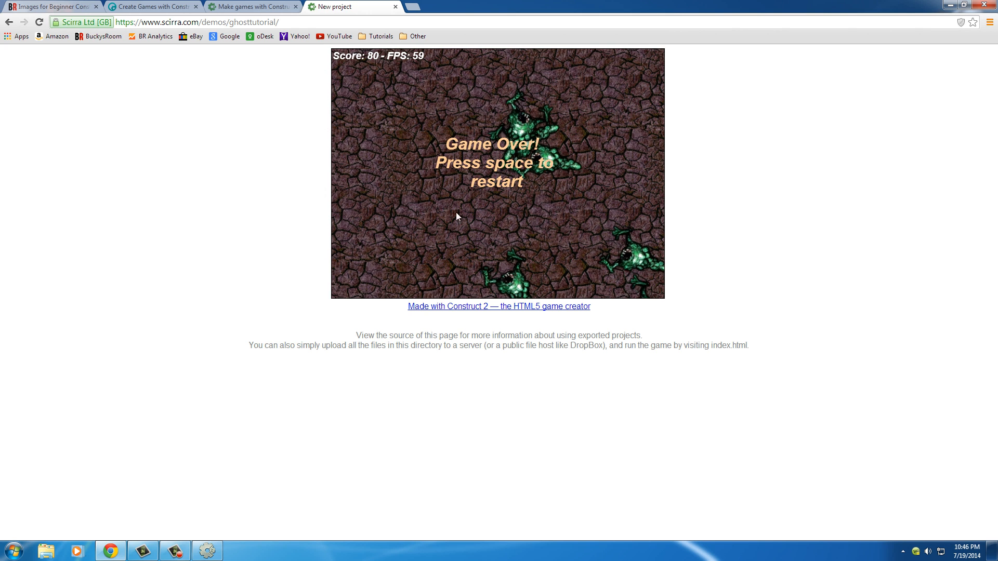
left_click(262, 6)
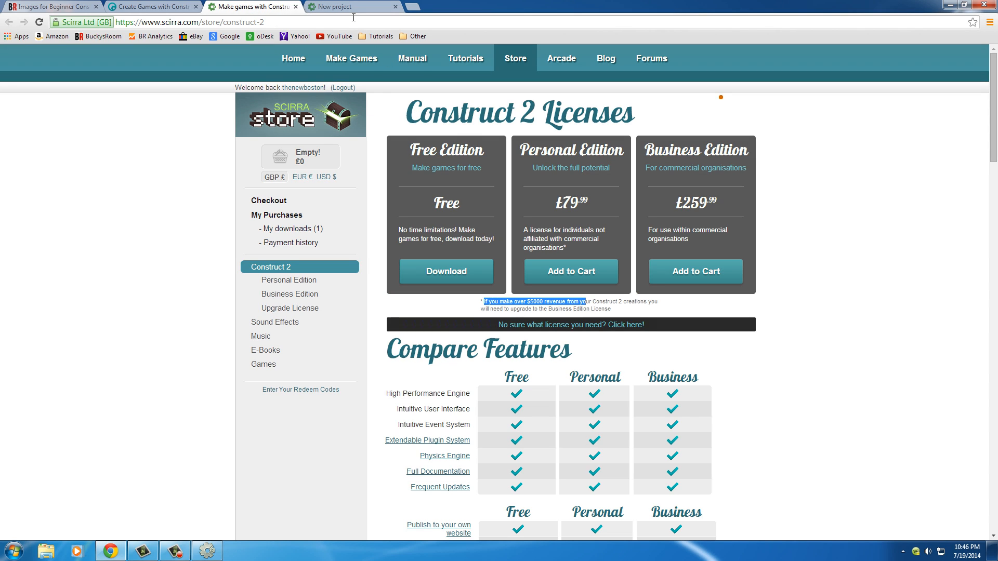
left_click(361, 6)
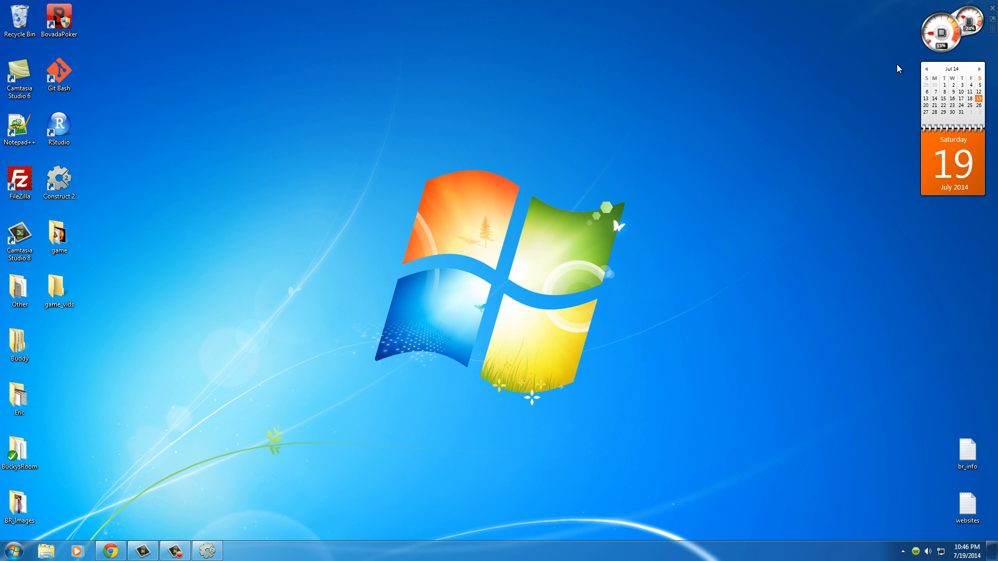
mouse_move(794, 230)
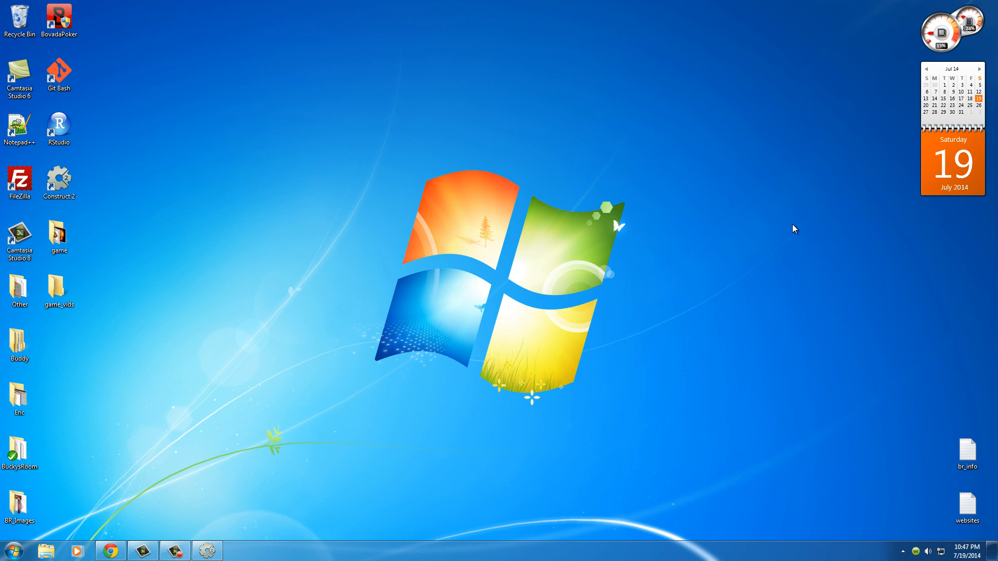
mouse_move(170, 419)
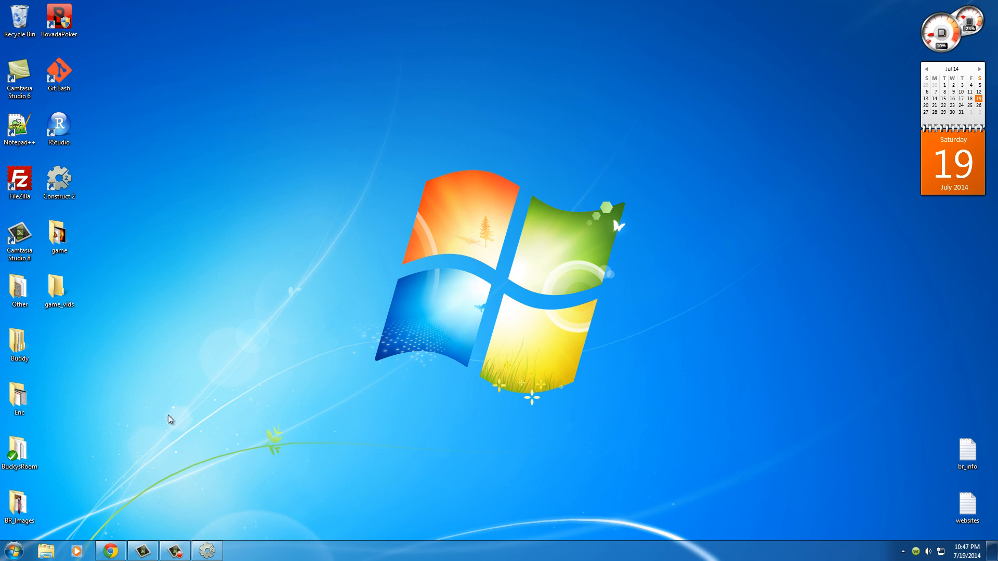
Step: Restore the Construct 2 project and pan around the blank Layout 1
double_click(59, 176)
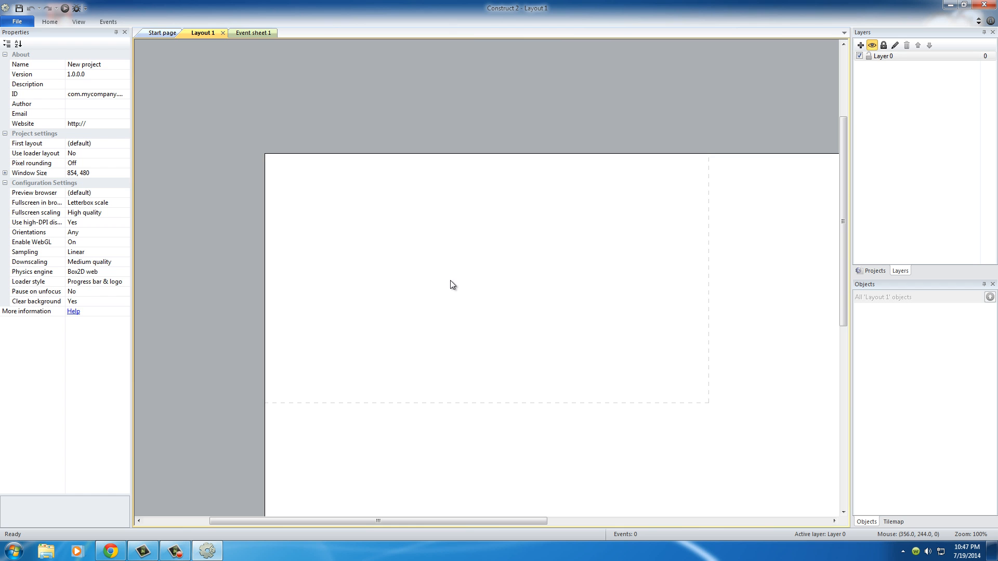
scroll("down", 3)
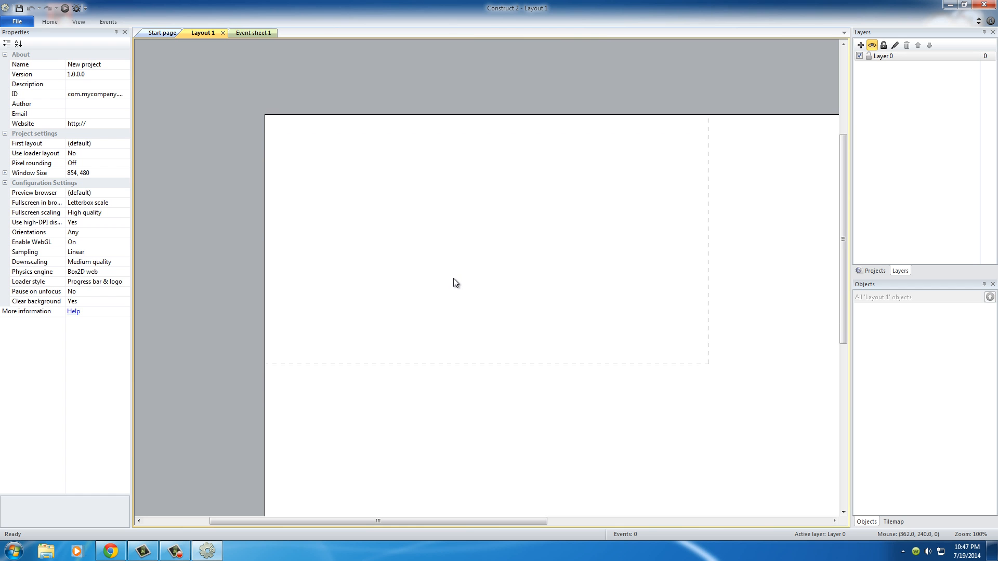
left_click_drag(377, 521, 416, 524)
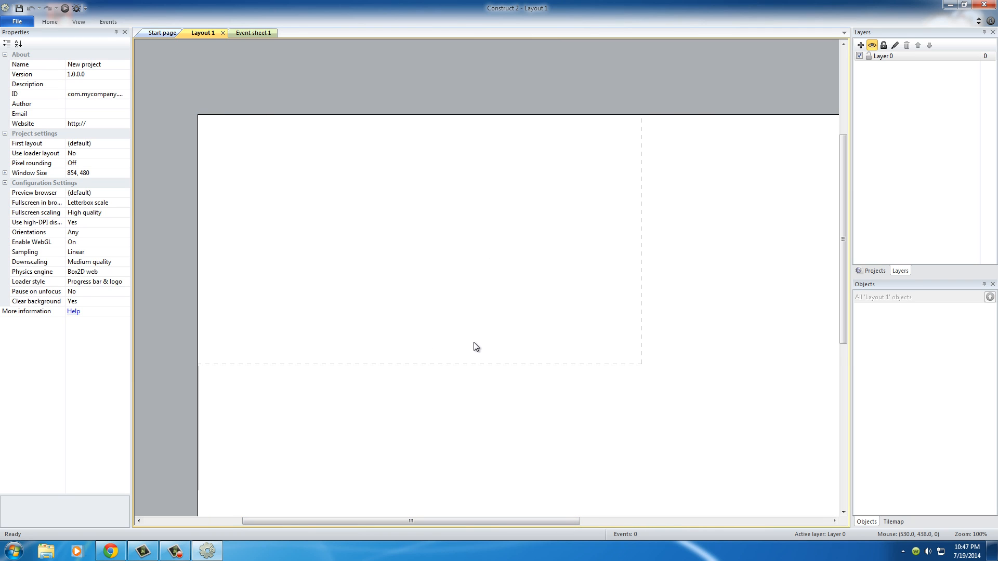
mouse_move(487, 341)
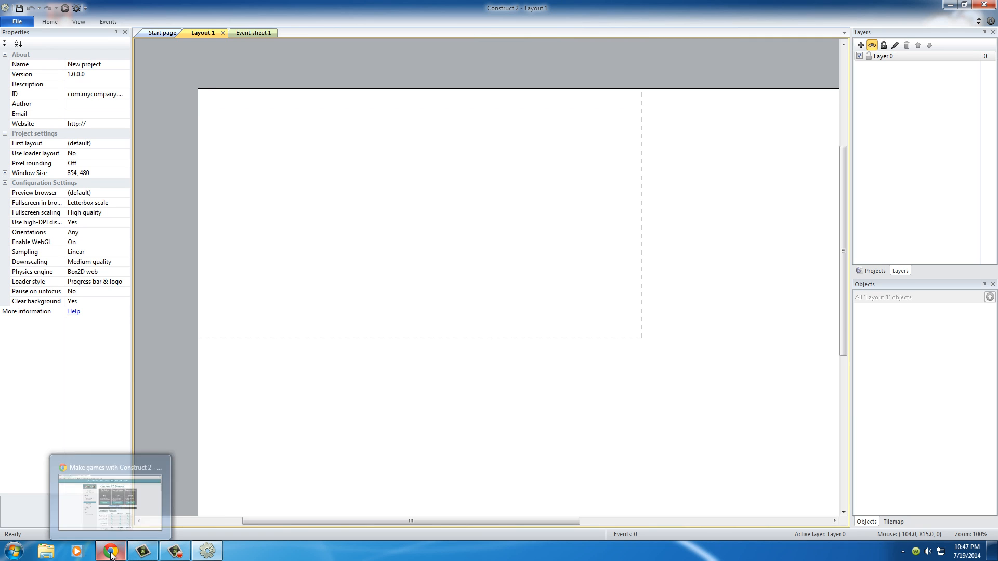
mouse_move(110, 551)
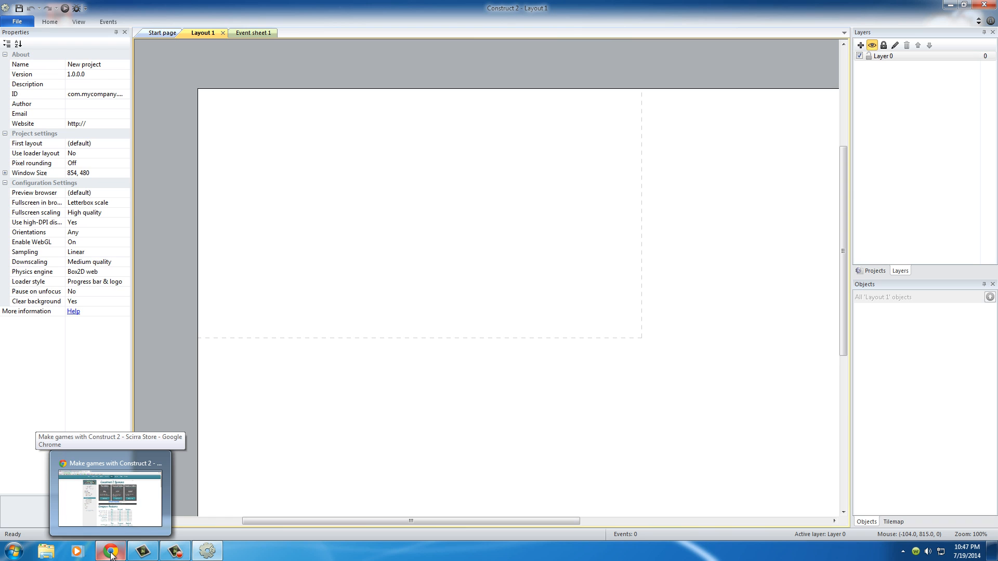
Step: Browse the beginner images forum post and bring up save options for the tile background image
left_click(111, 550)
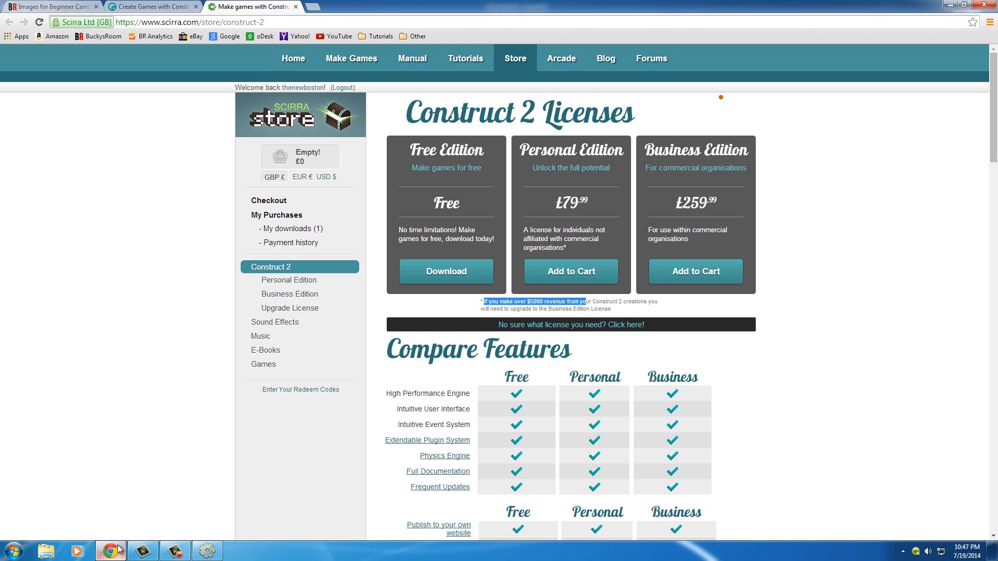
left_click(52, 7)
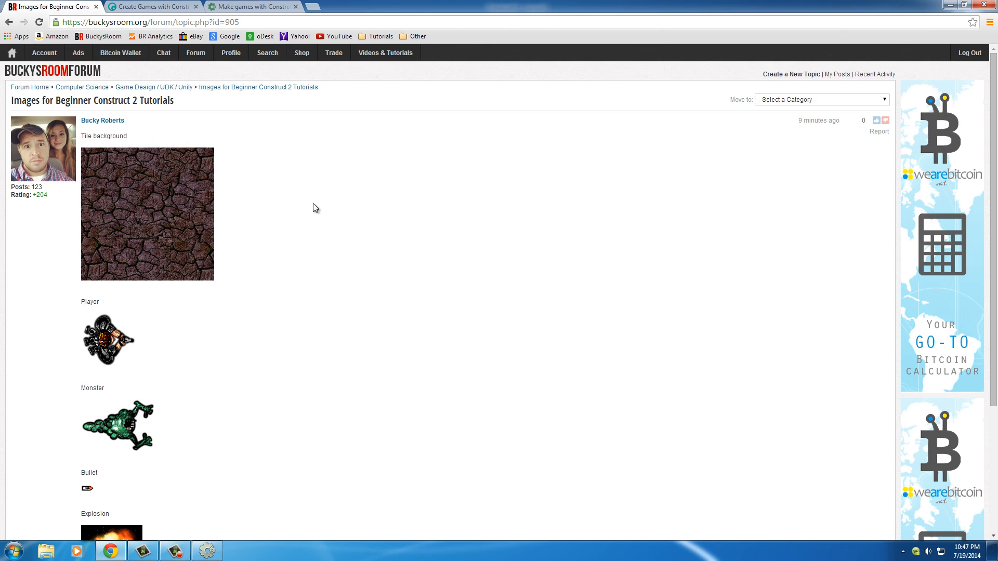
scroll("down", 3)
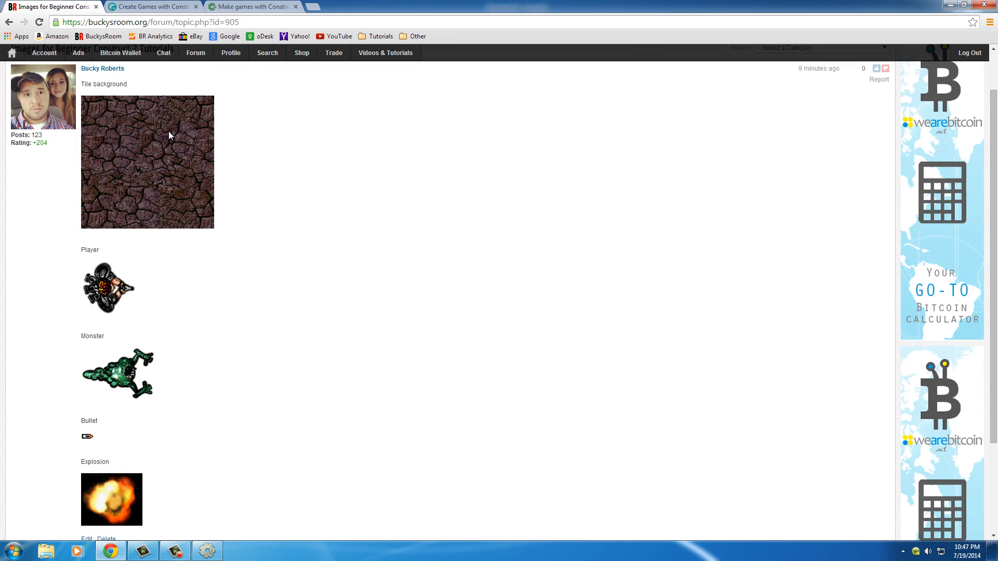
mouse_move(87, 452)
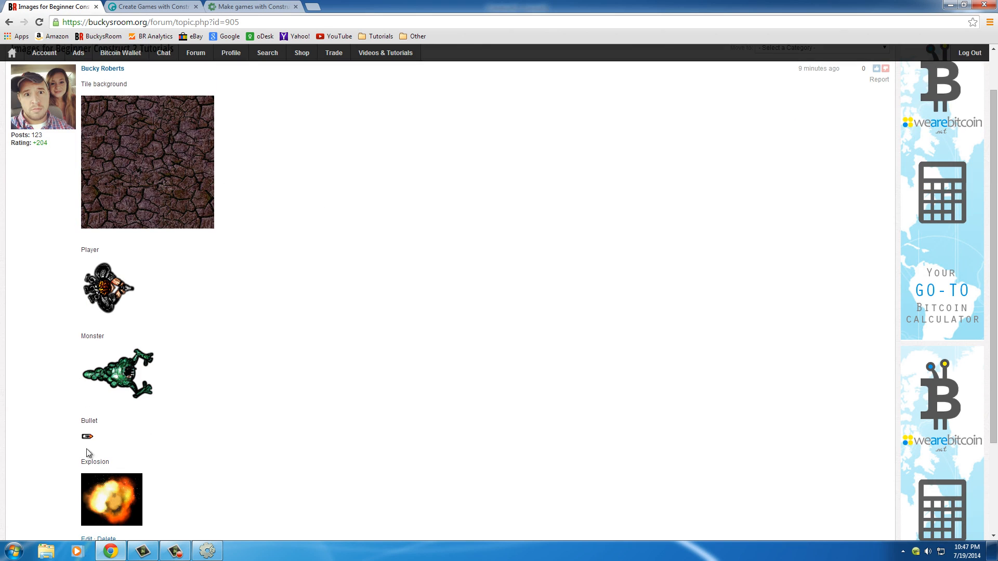
right_click(147, 164)
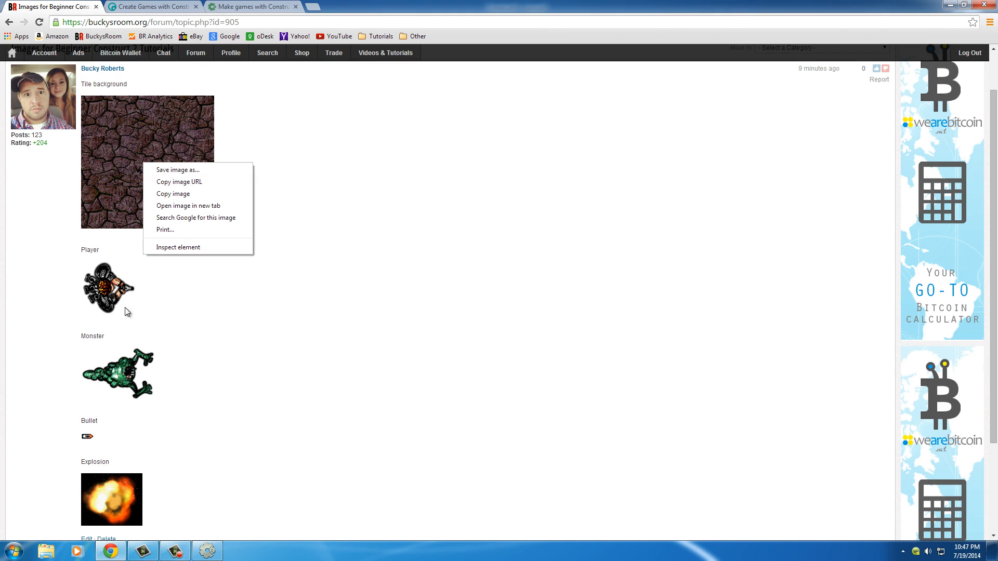
scroll("down", 3)
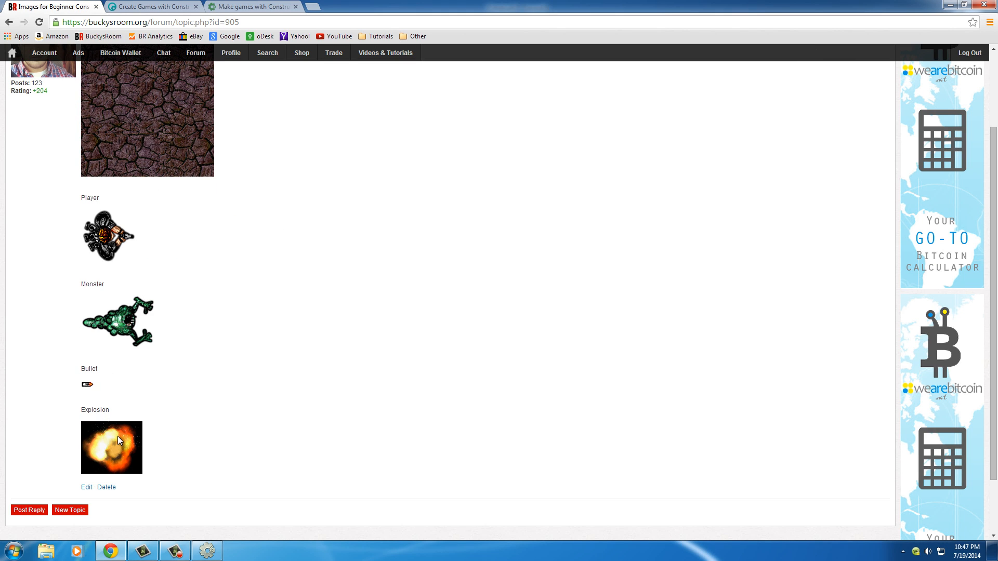
mouse_move(243, 246)
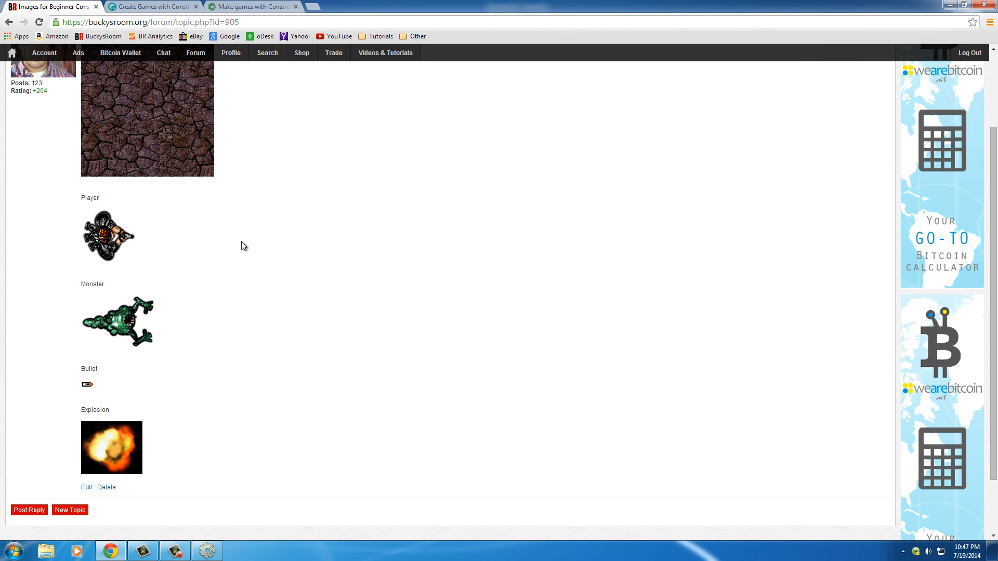
mouse_move(474, 132)
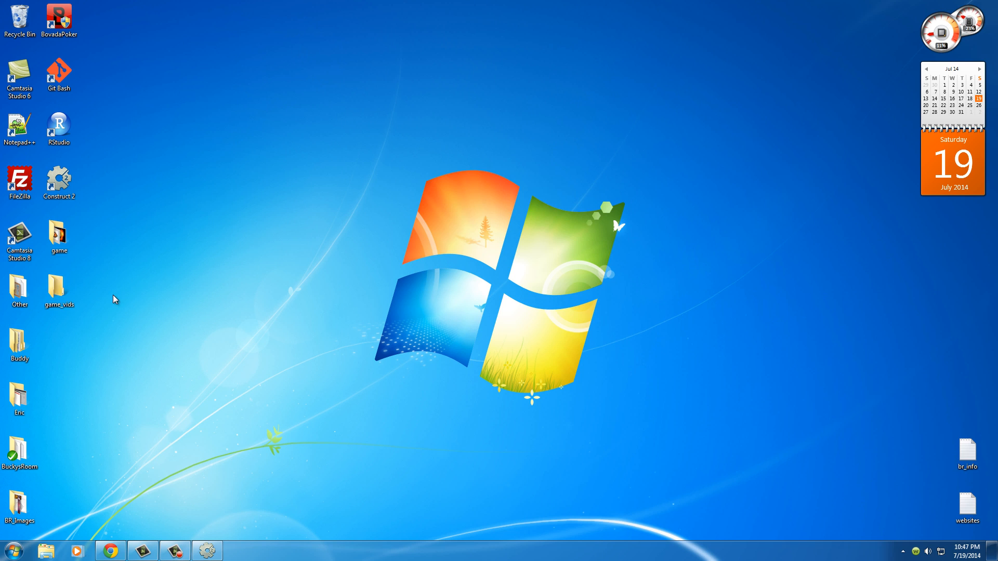
double_click(59, 235)
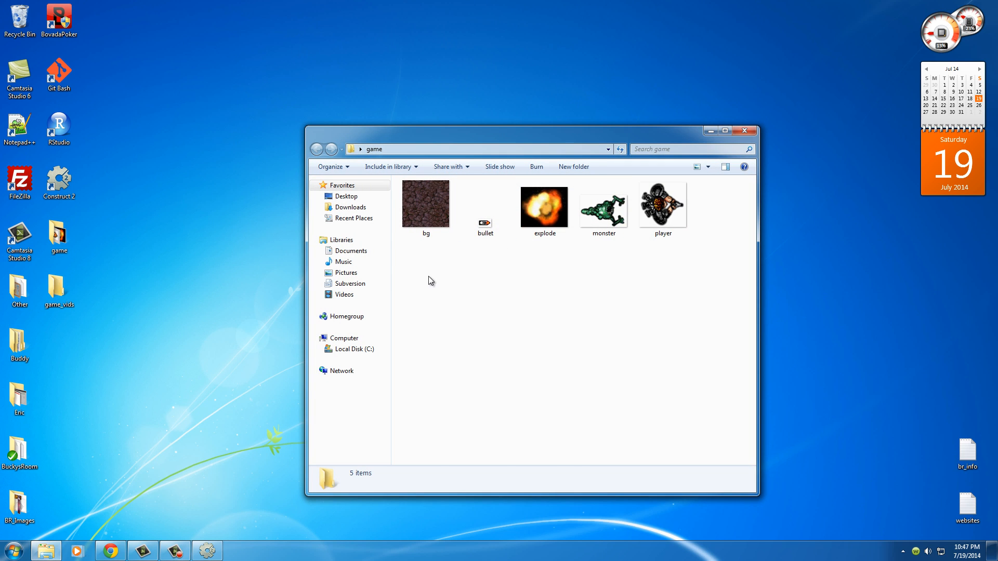
mouse_move(447, 302)
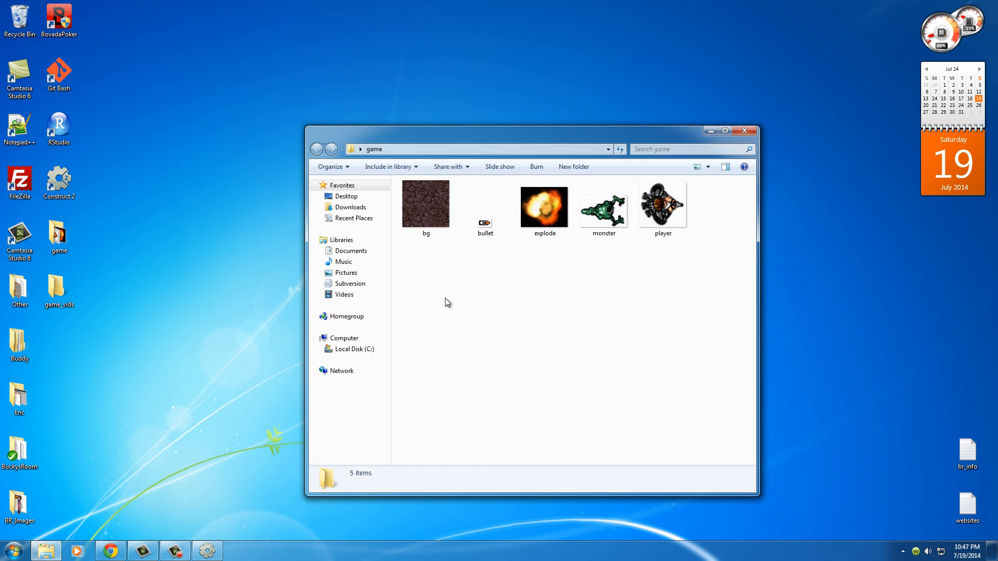
mouse_move(485, 301)
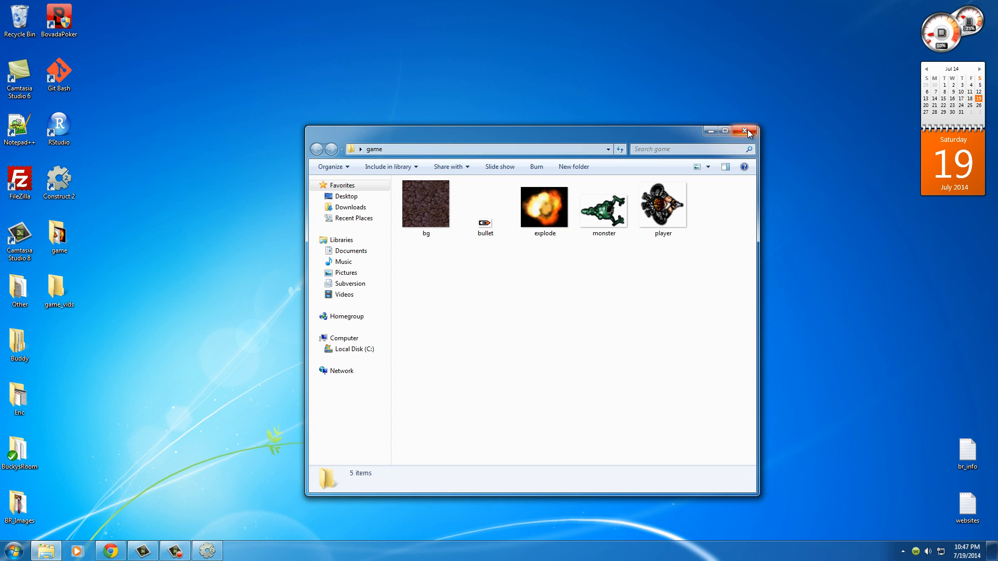
mouse_move(746, 132)
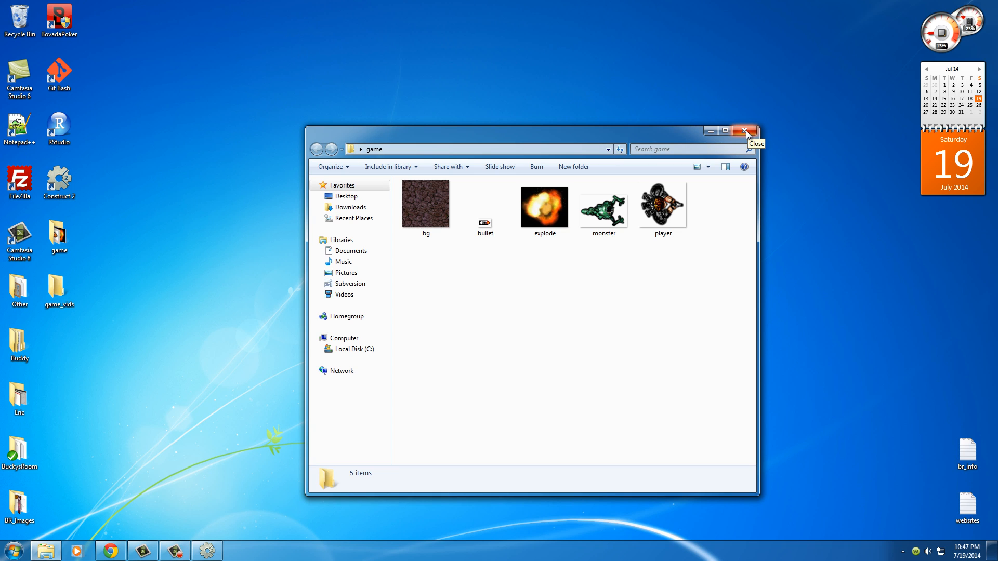
left_click(745, 131)
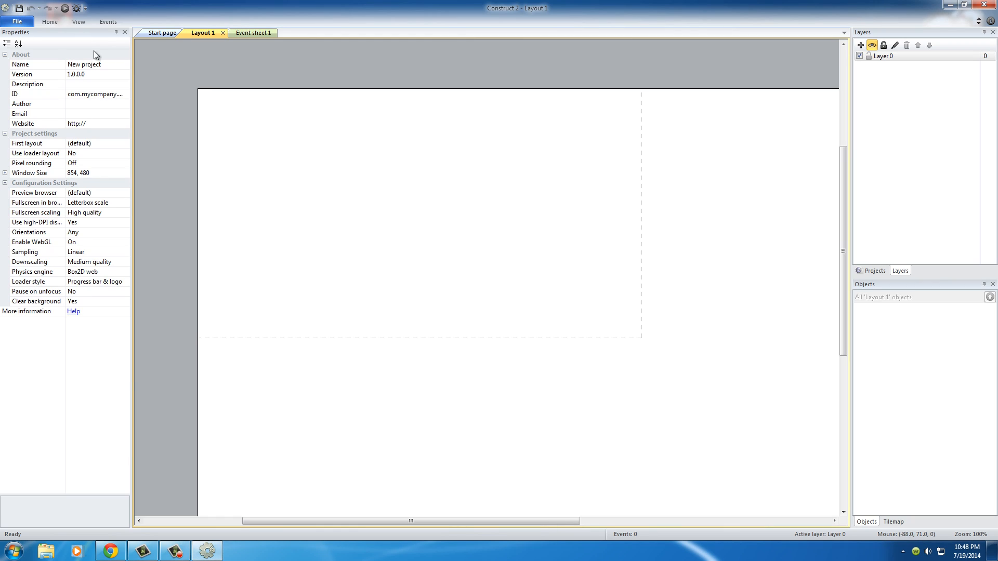
mouse_move(470, 243)
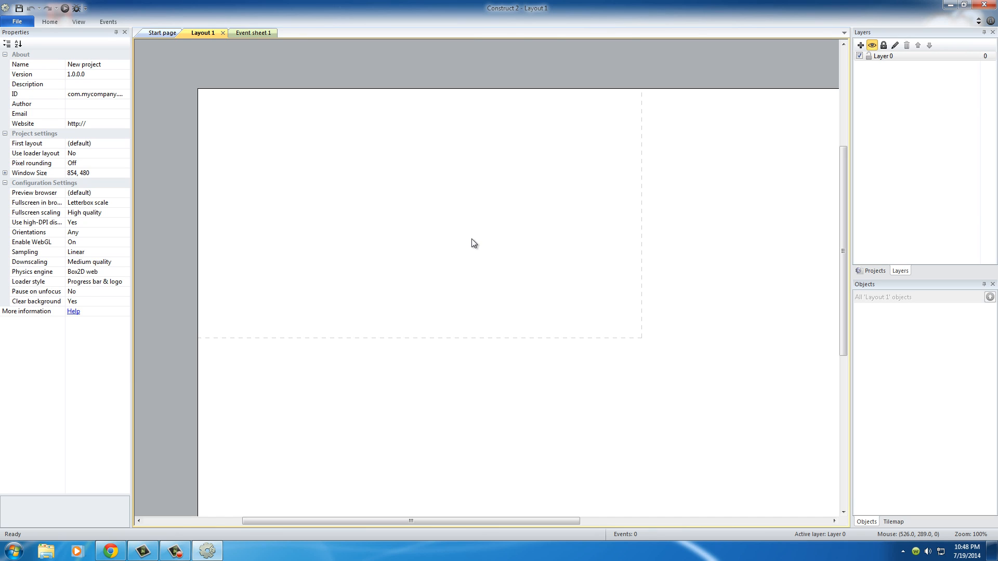
mouse_move(472, 249)
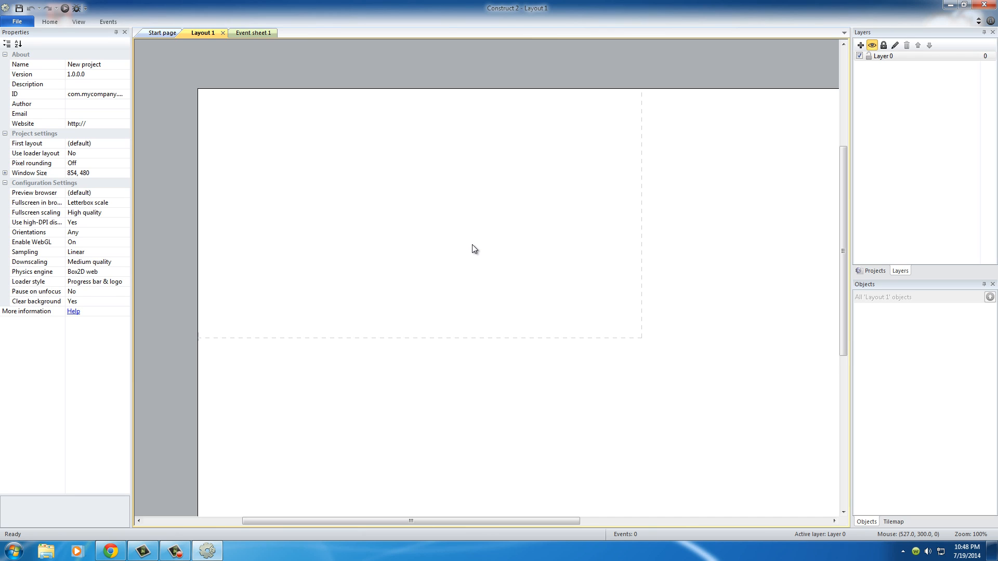